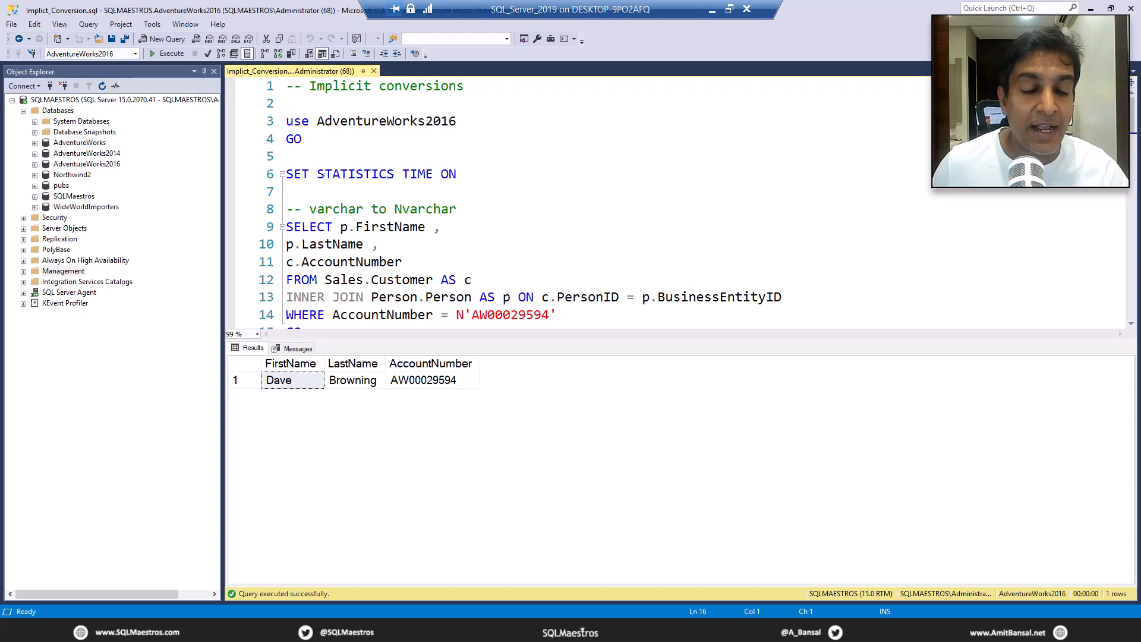
pyautogui.moveTo(464, 222)
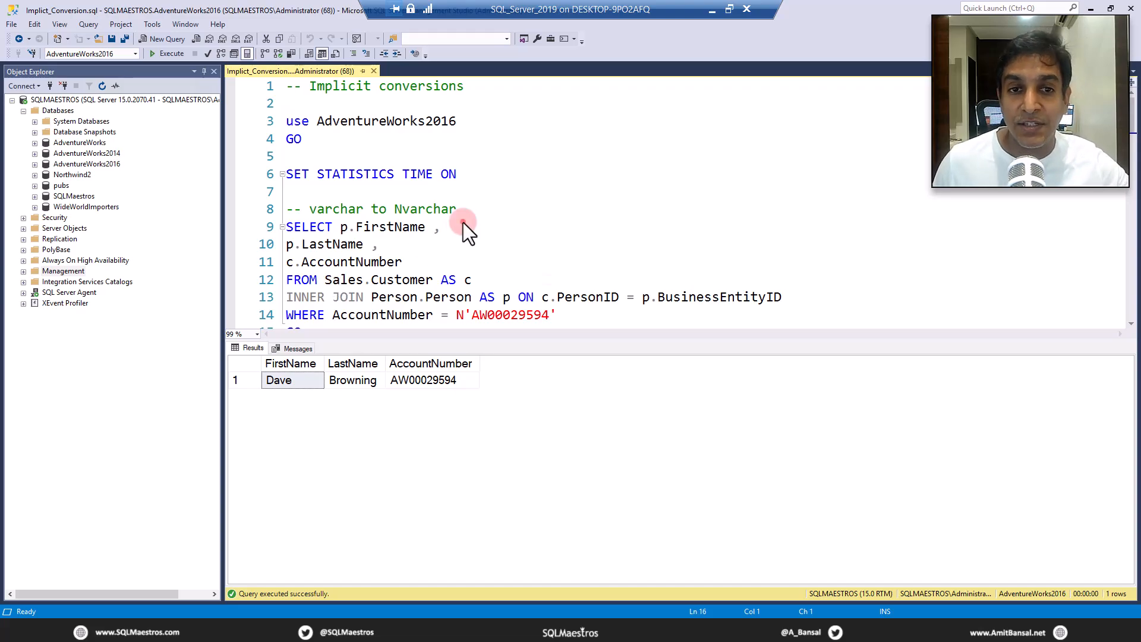
# Step: Run USE AdventureWorks2016 and then SET STATISTICS TIME ON, both completing successfully
pyautogui.click(464, 226)
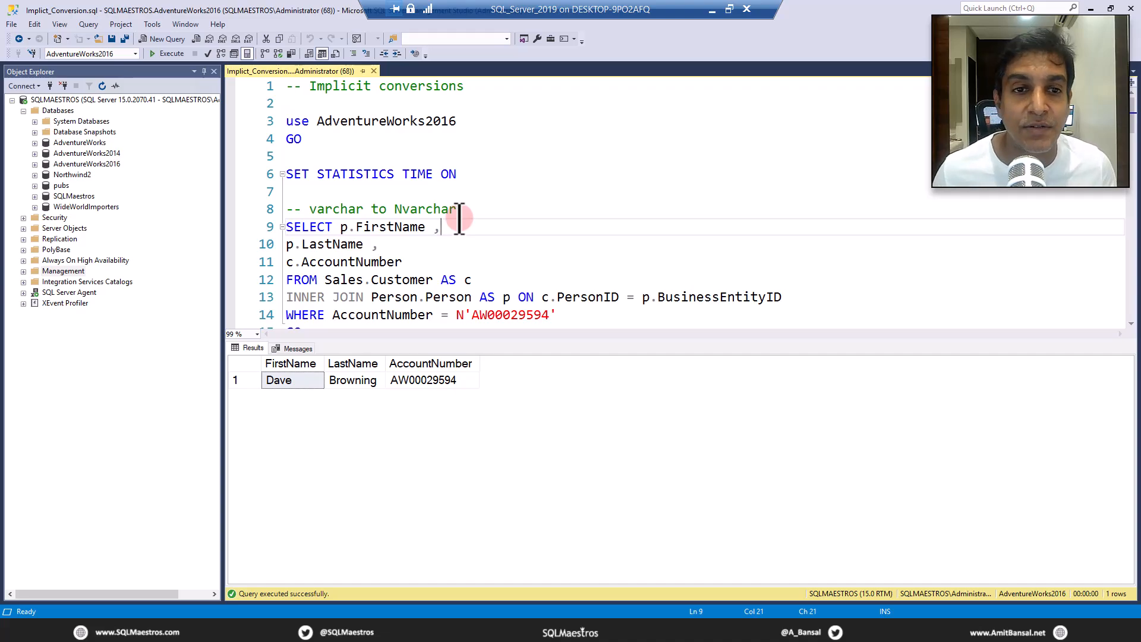
pyautogui.click(332, 156)
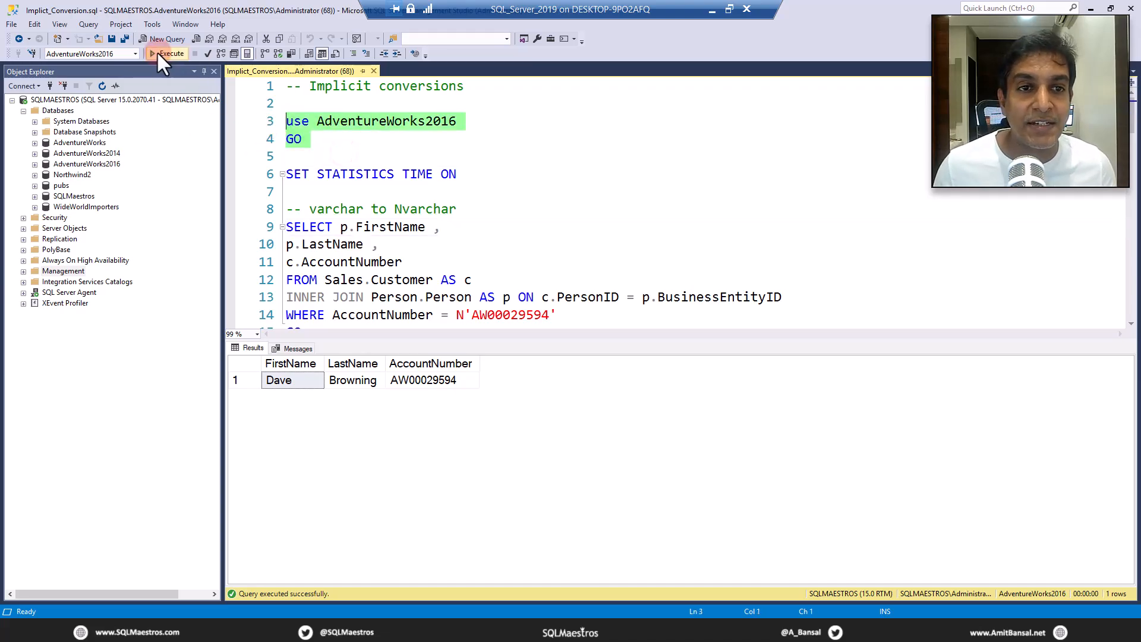
pyautogui.click(168, 54)
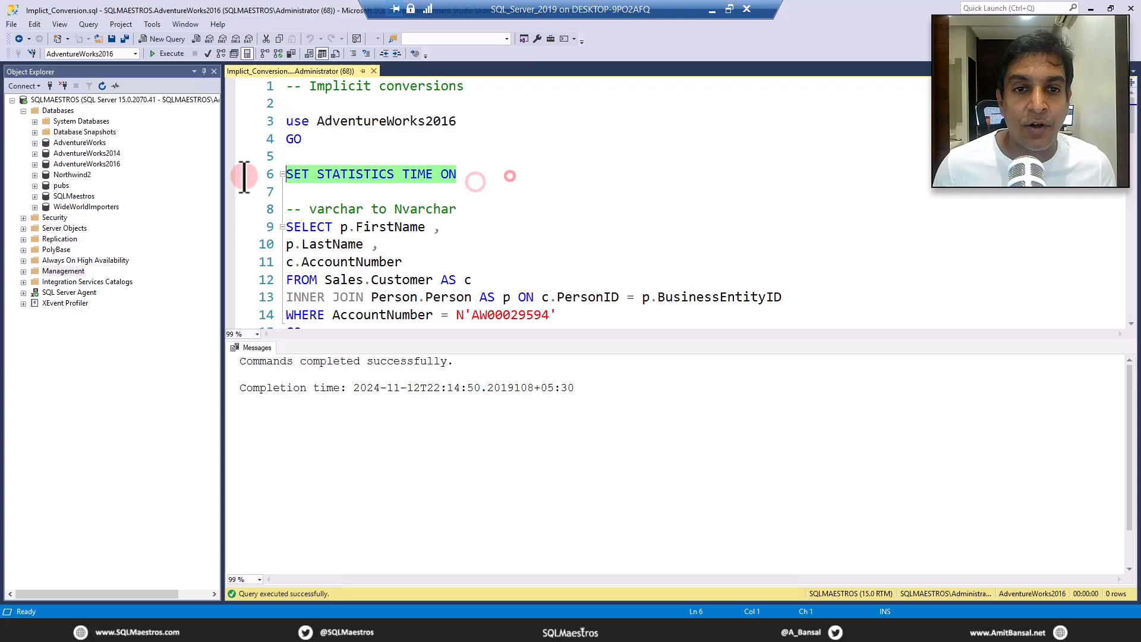
pyautogui.moveTo(171, 54)
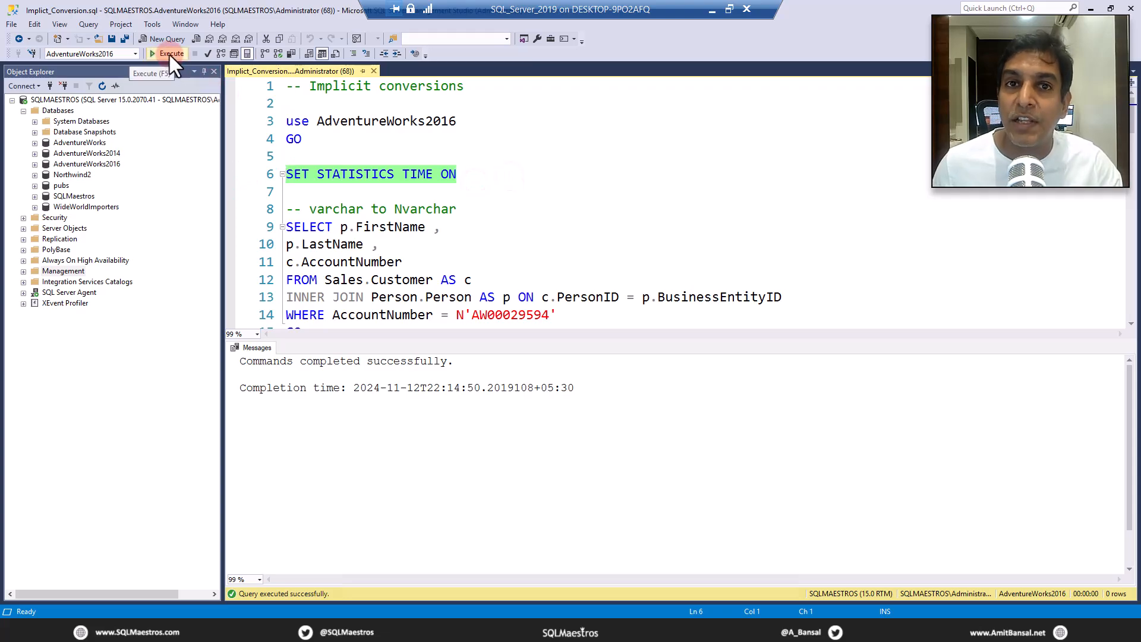
pyautogui.click(170, 54)
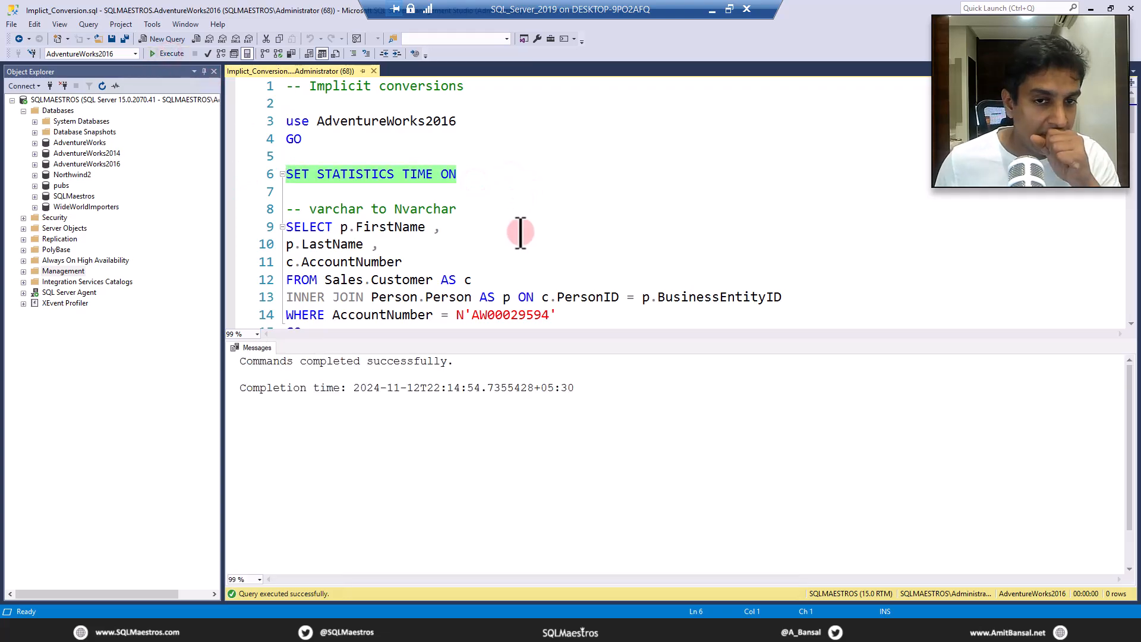
pyautogui.scroll(3)
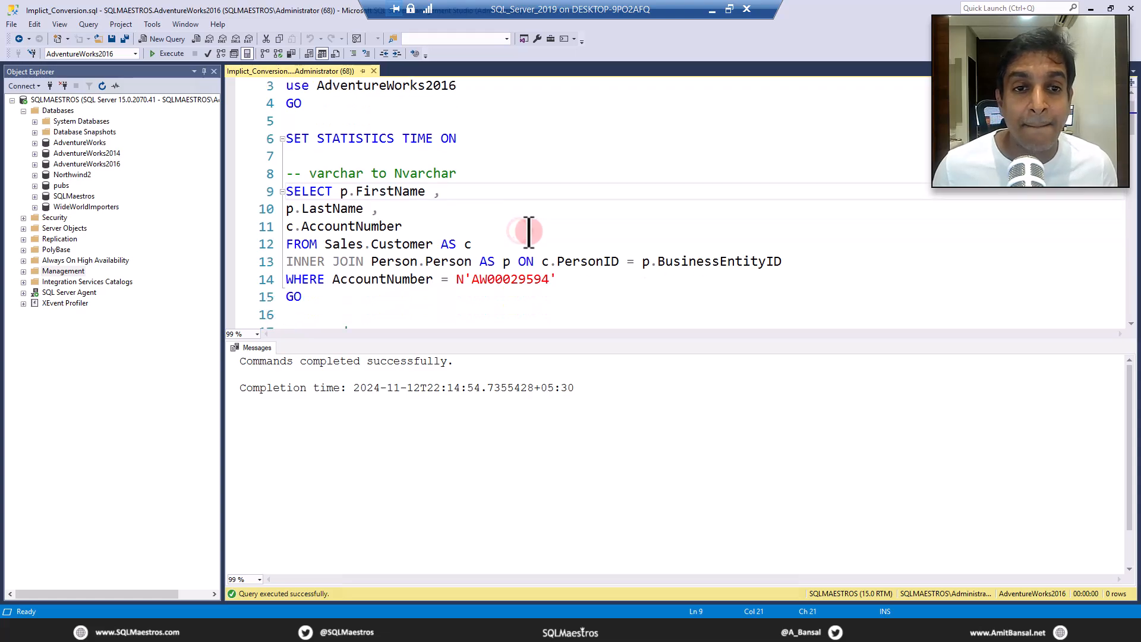
pyautogui.scroll(-3)
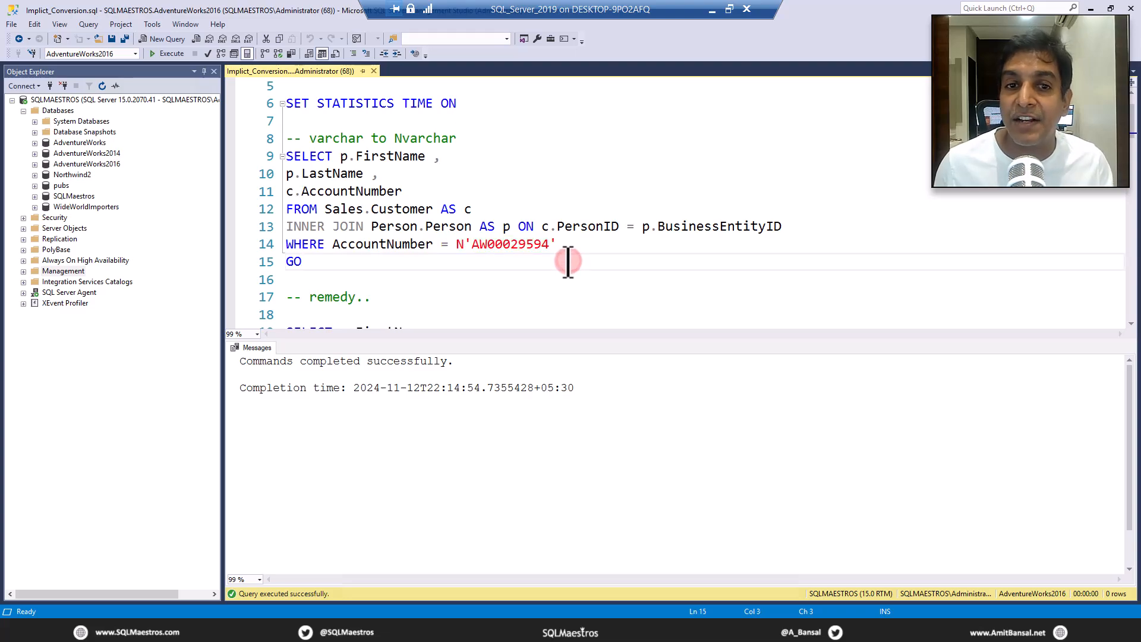
pyautogui.click(461, 244)
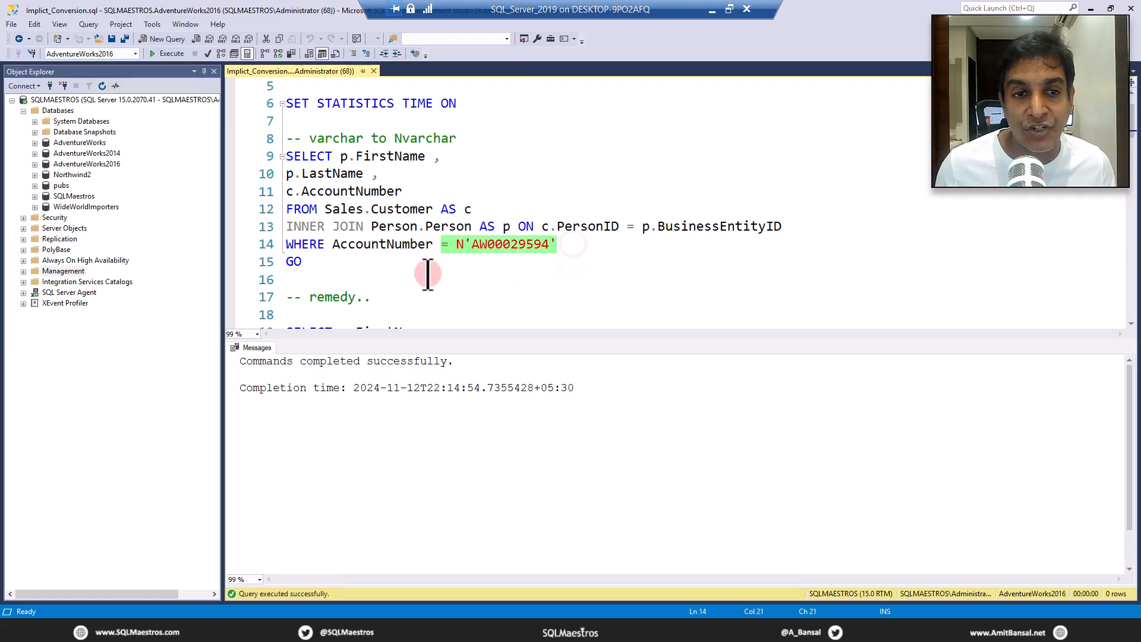
pyautogui.click(306, 279)
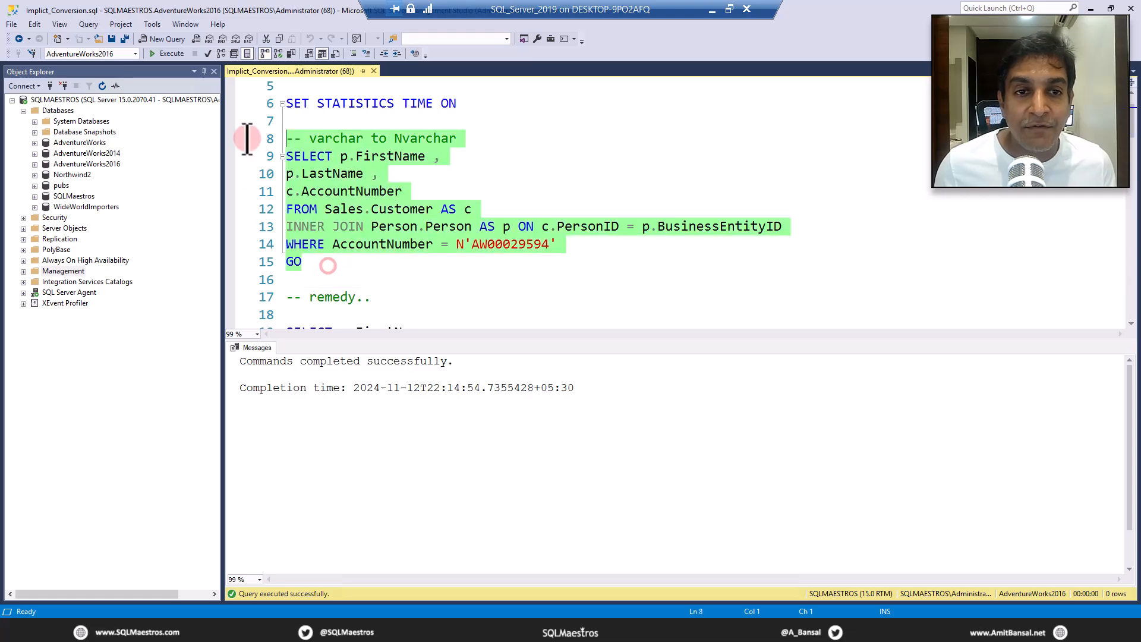
# Step: Run the varchar-to-nvarchar customer query and view its execution plan with the nonclustered index scan
pyautogui.click(167, 53)
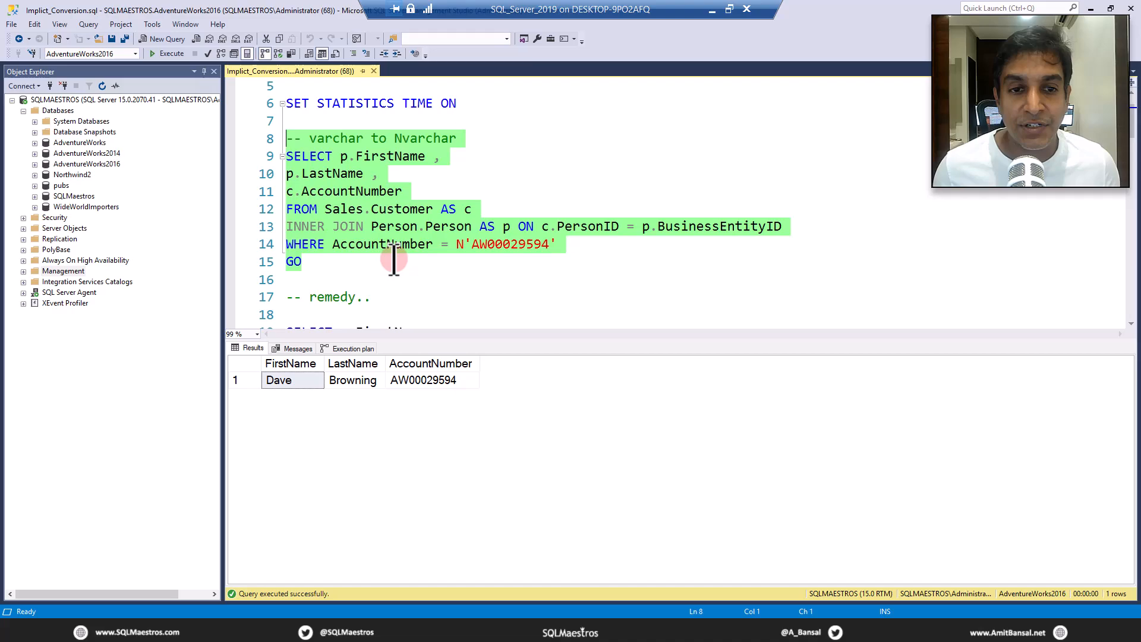
pyautogui.click(352, 348)
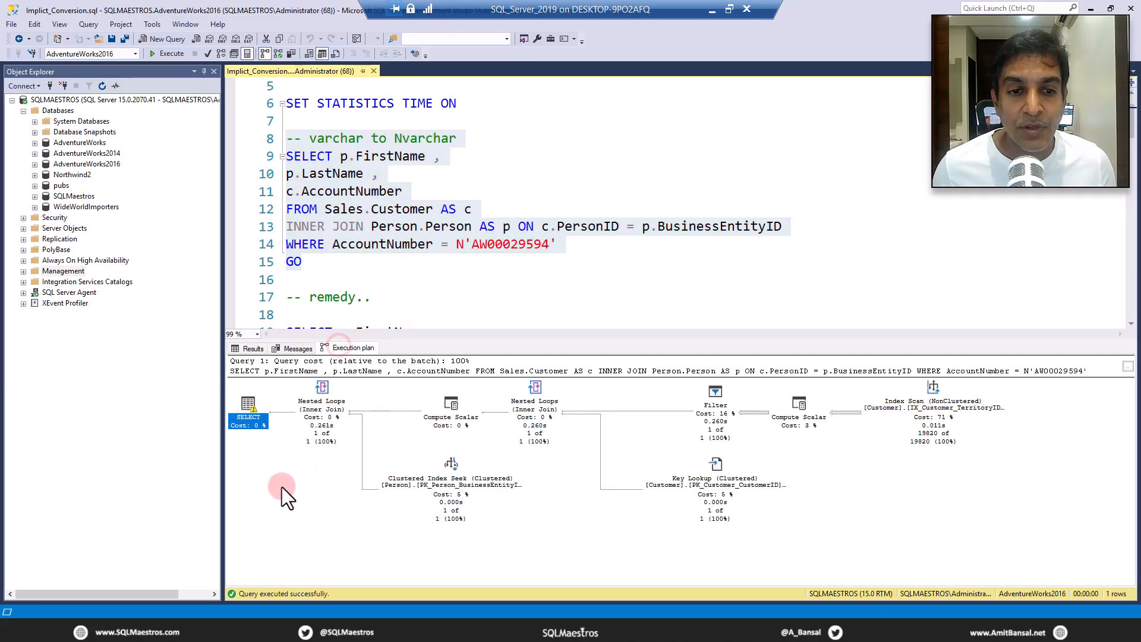
pyautogui.moveTo(254, 477)
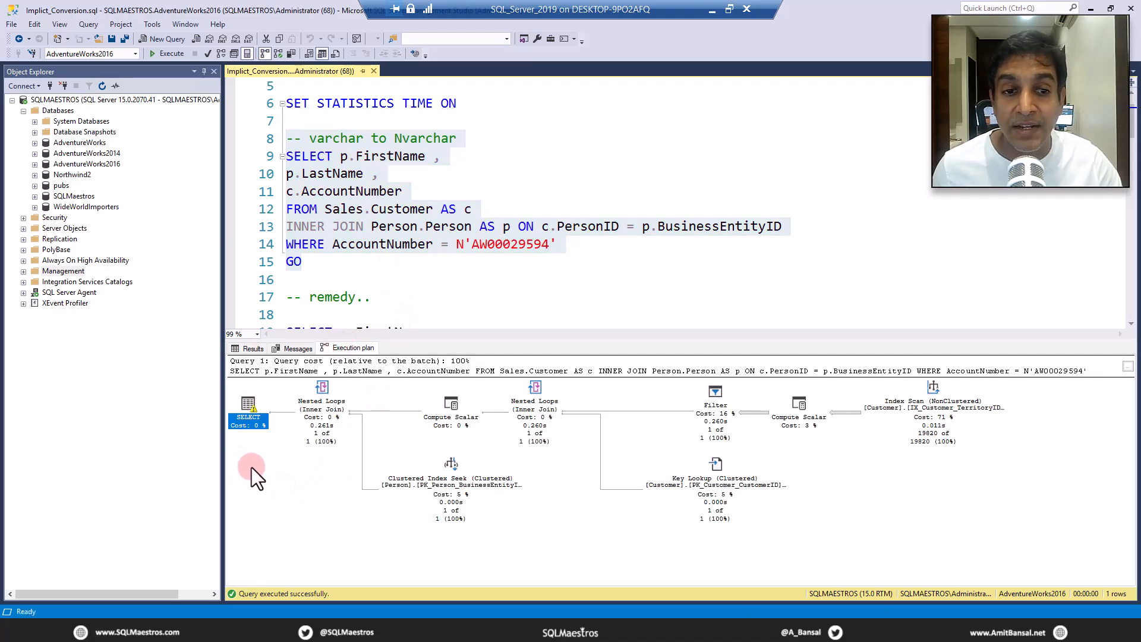
pyautogui.moveTo(247, 411)
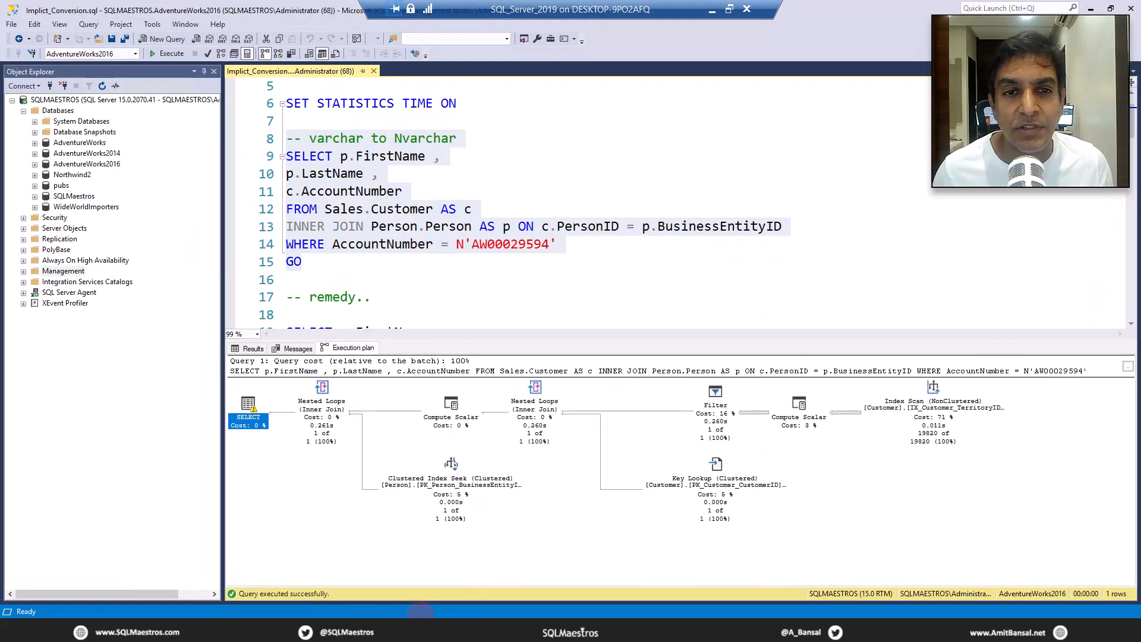
pyautogui.moveTo(314, 247)
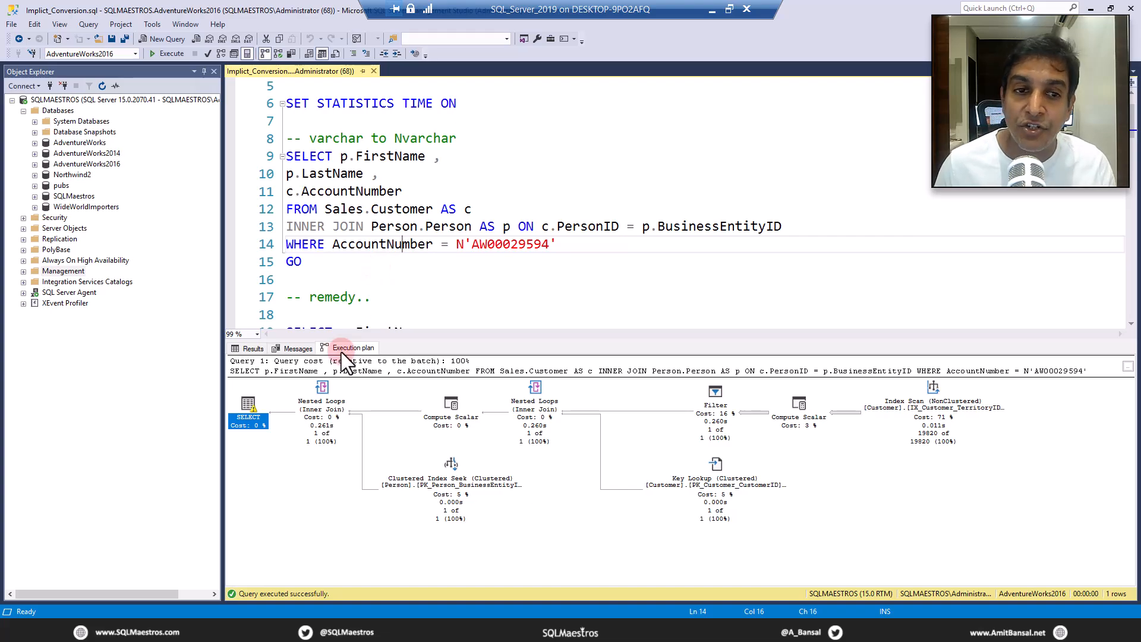
# Step: View the Messages output reporting CPU time 203 ms and elapsed time 447 ms
pyautogui.click(298, 348)
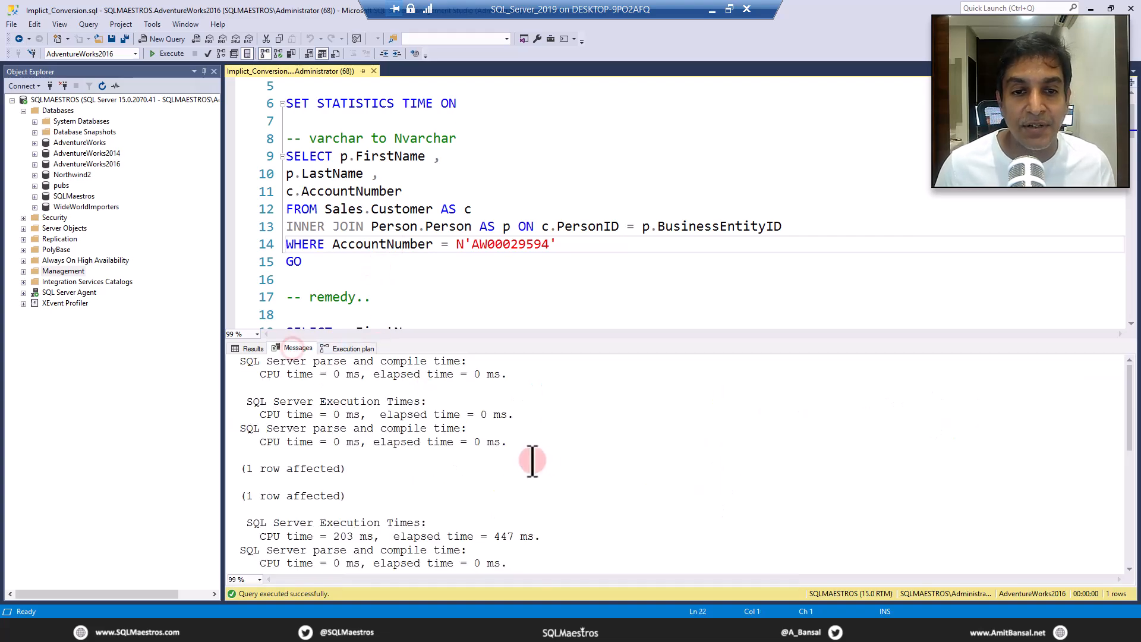
pyautogui.scroll(-3)
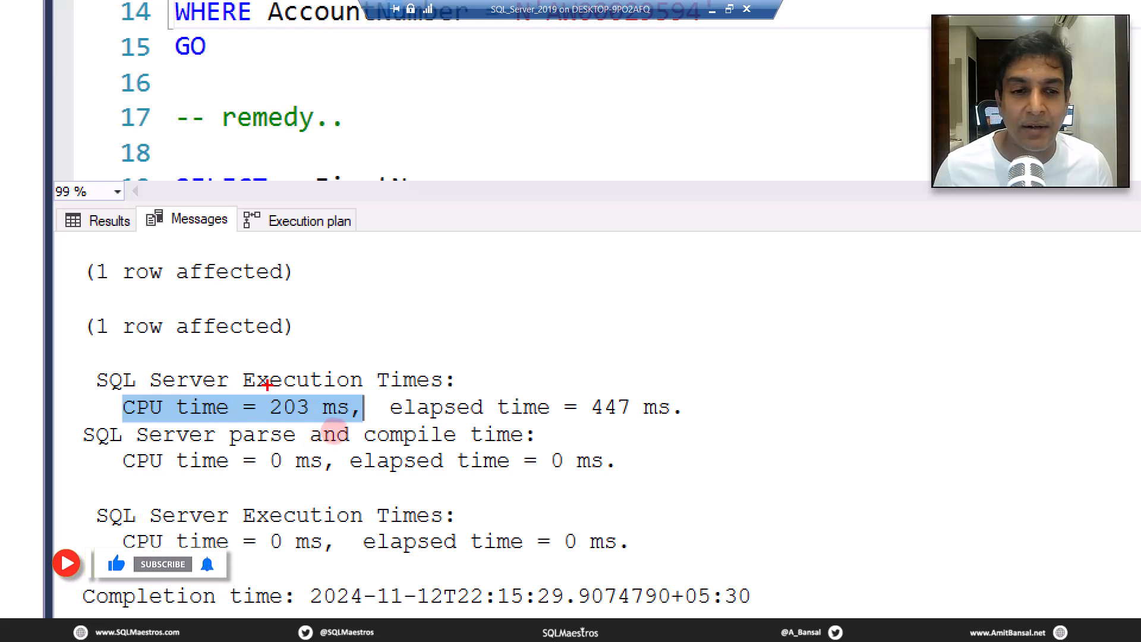
pyautogui.moveTo(328, 428)
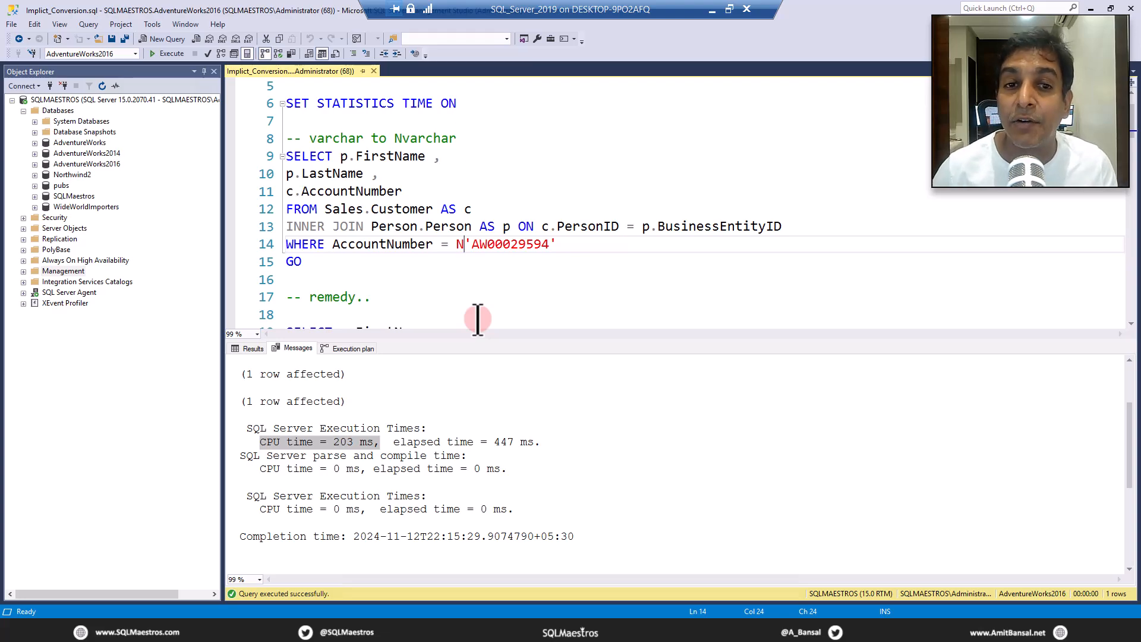
# Step: Remove the N prefix from the literal, rerun the query and compare its plan and timing messages
pyautogui.press('Backspace')
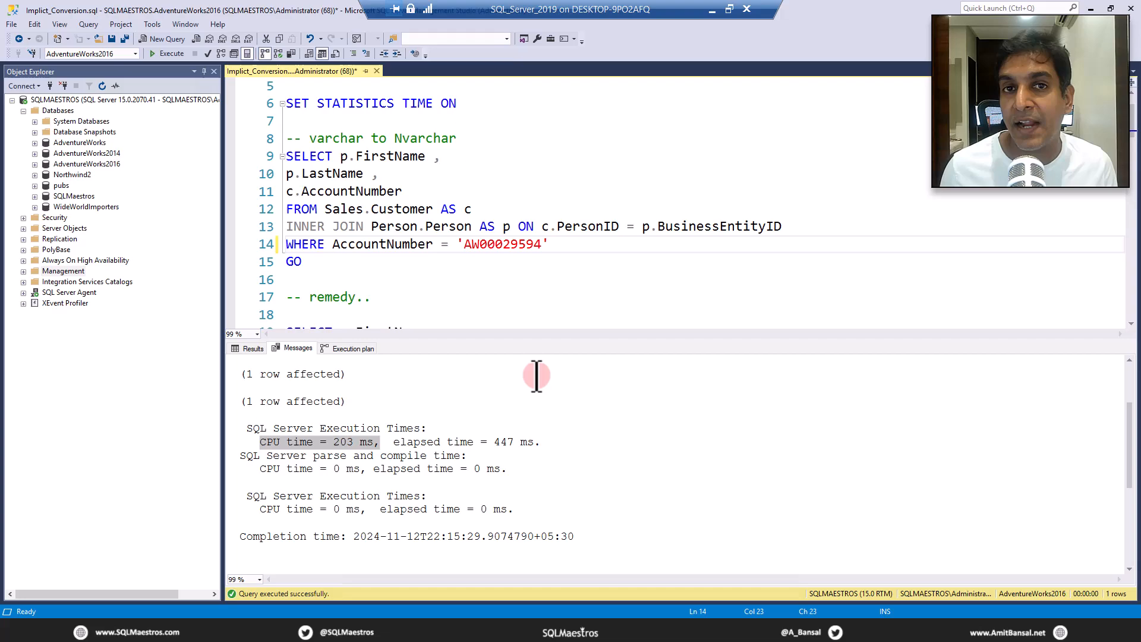
pyautogui.click(367, 244)
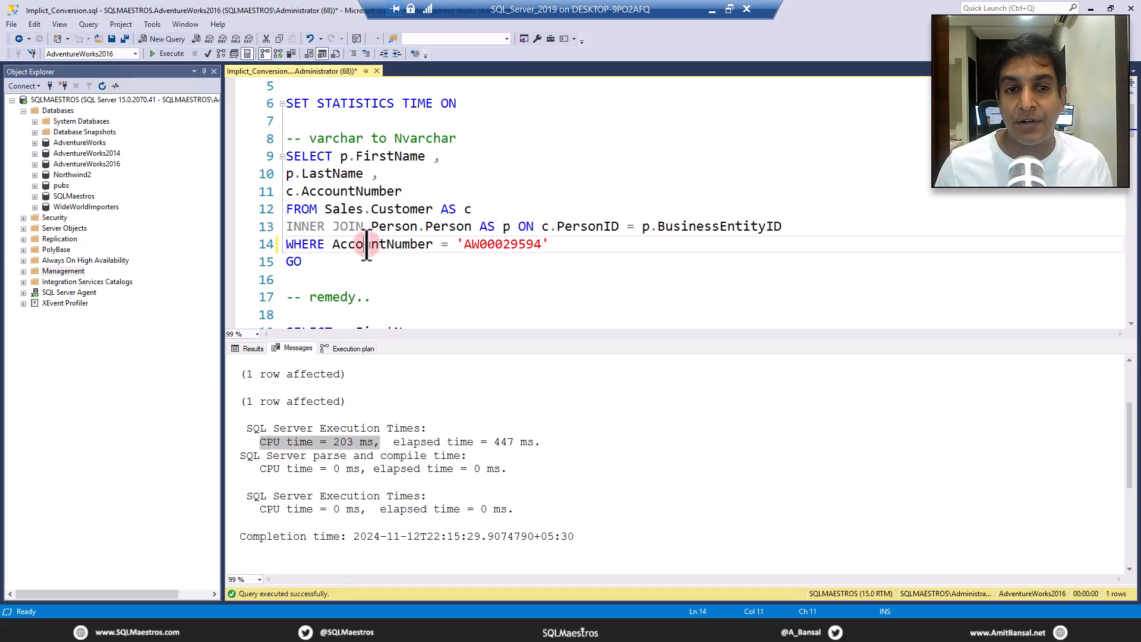
pyautogui.moveTo(513, 243)
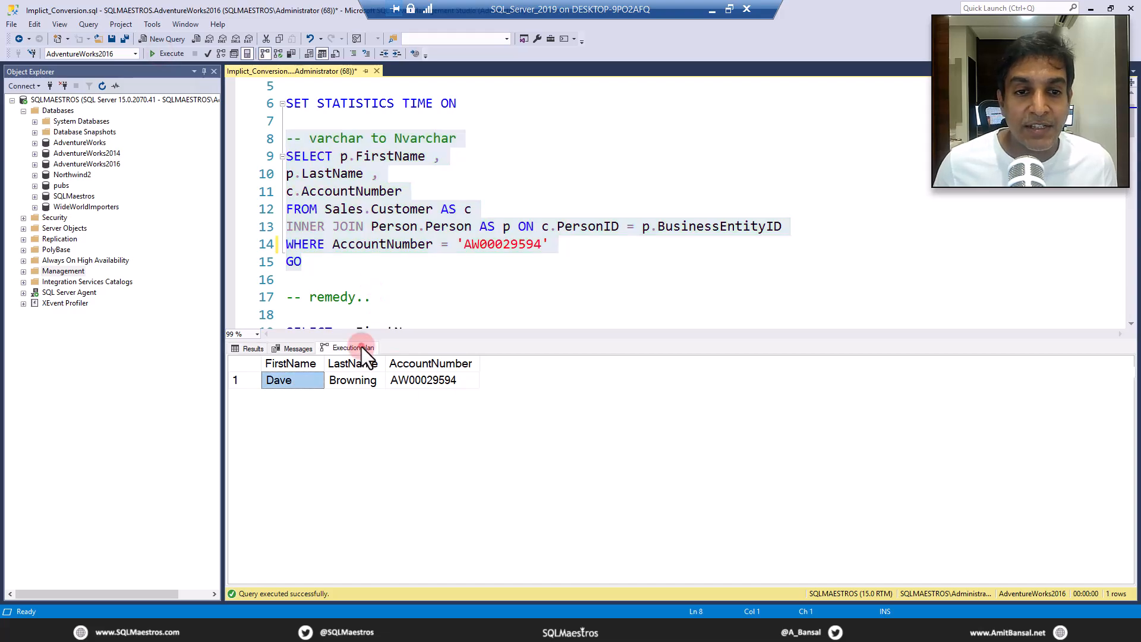
pyautogui.click(351, 347)
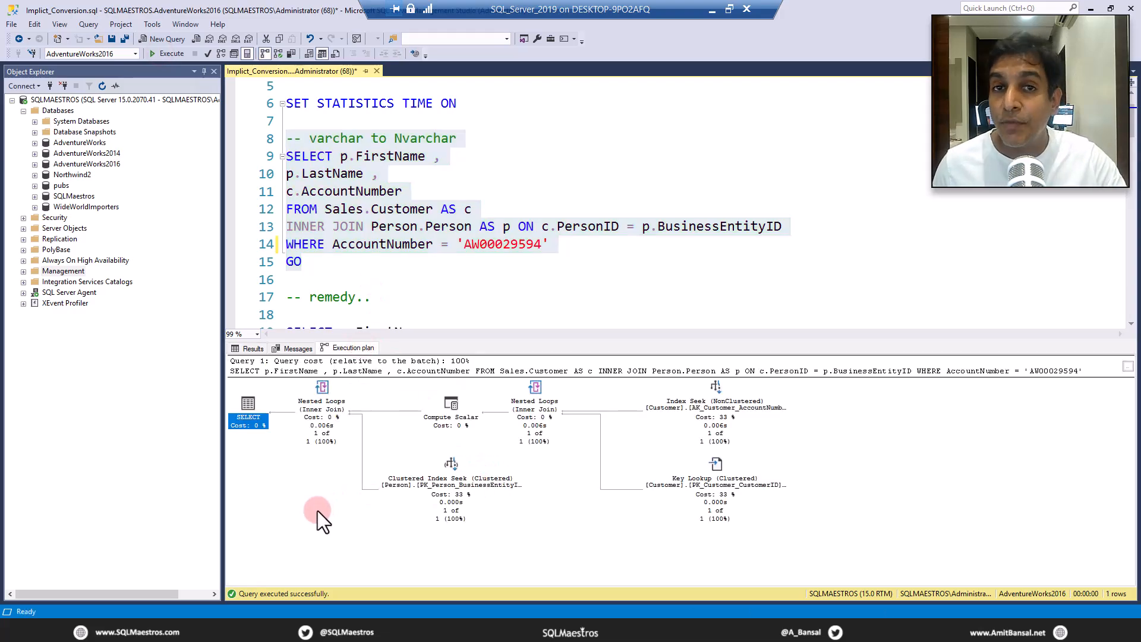
pyautogui.moveTo(250, 487)
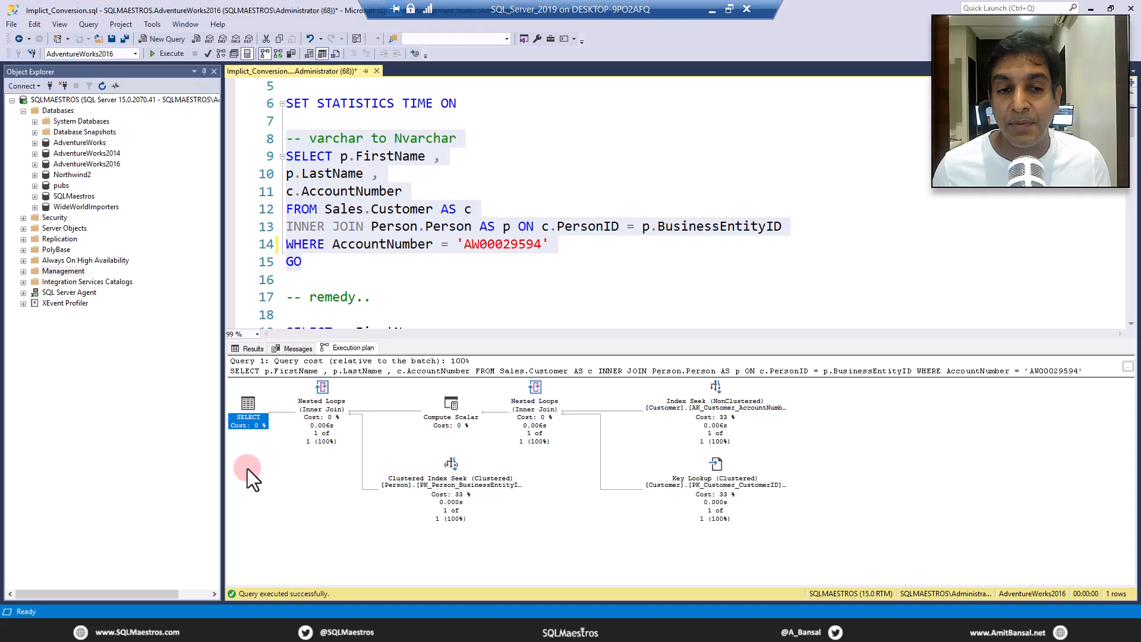
pyautogui.moveTo(261, 480)
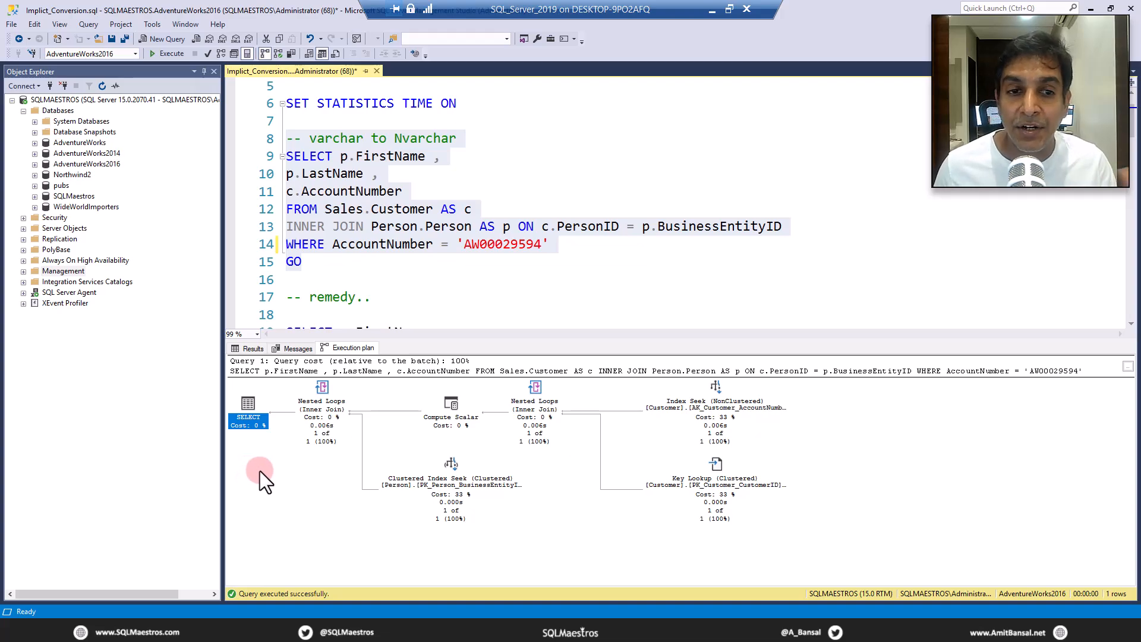
pyautogui.moveTo(286, 444)
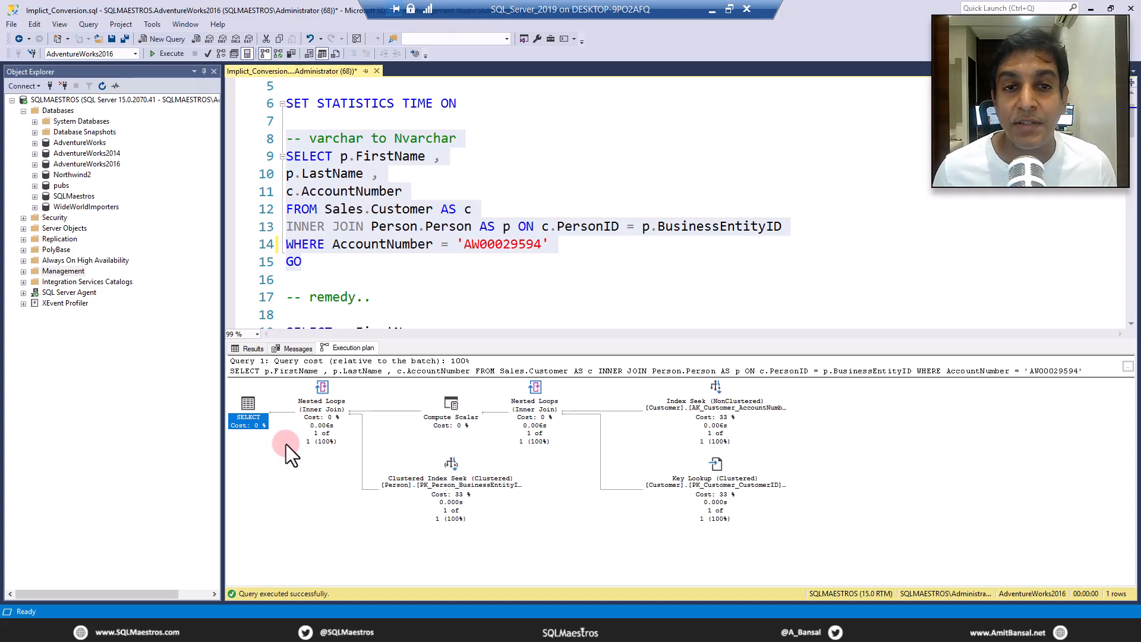
pyautogui.moveTo(299, 375)
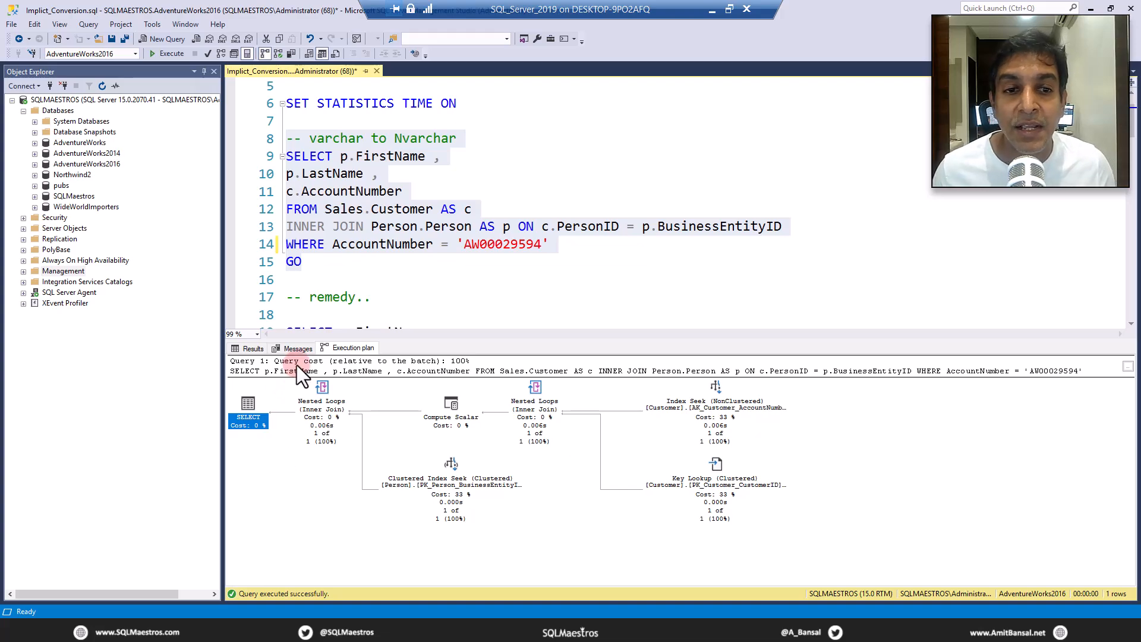
pyautogui.click(295, 348)
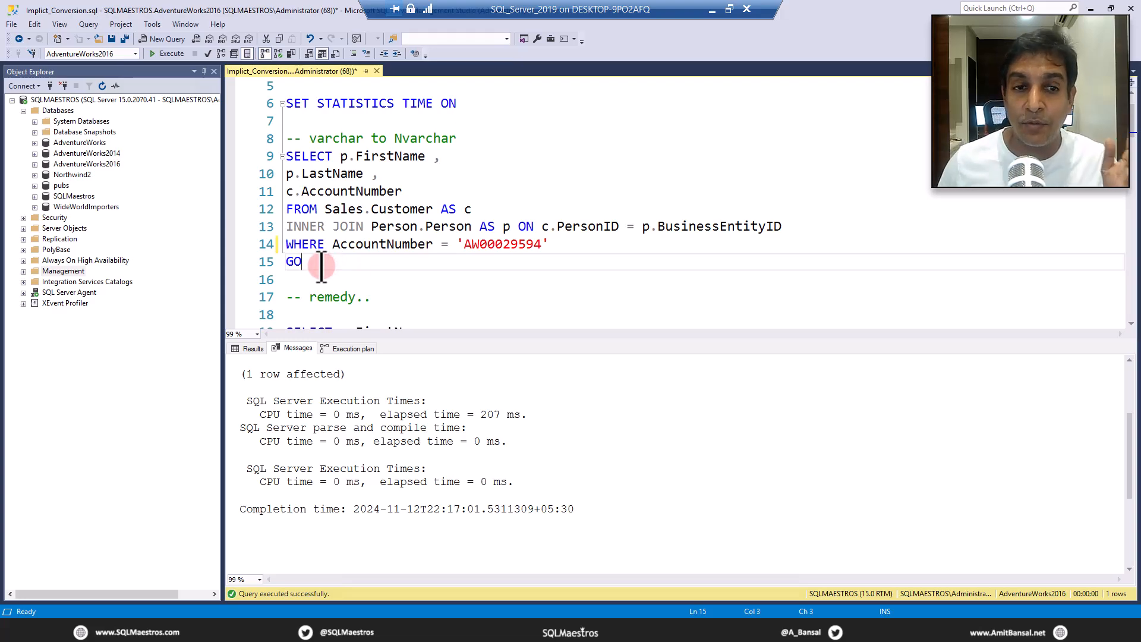
pyautogui.moveTo(325, 296)
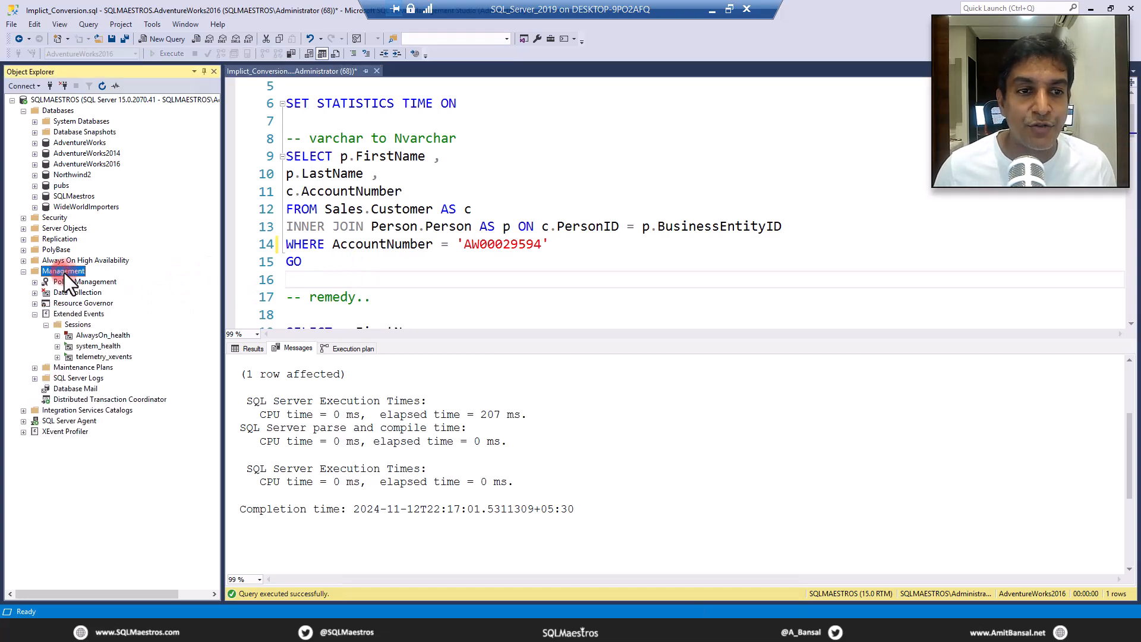
# Step: Start a new Extended Events session named test and search the event library for plan_aff
pyautogui.click(78, 313)
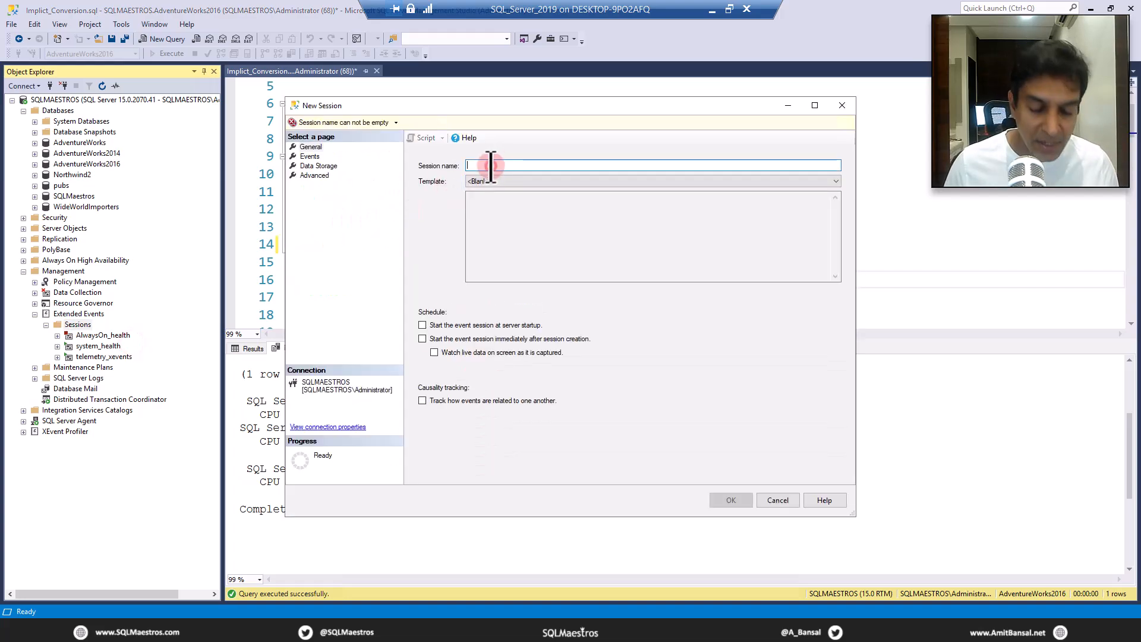
pyautogui.write('test')
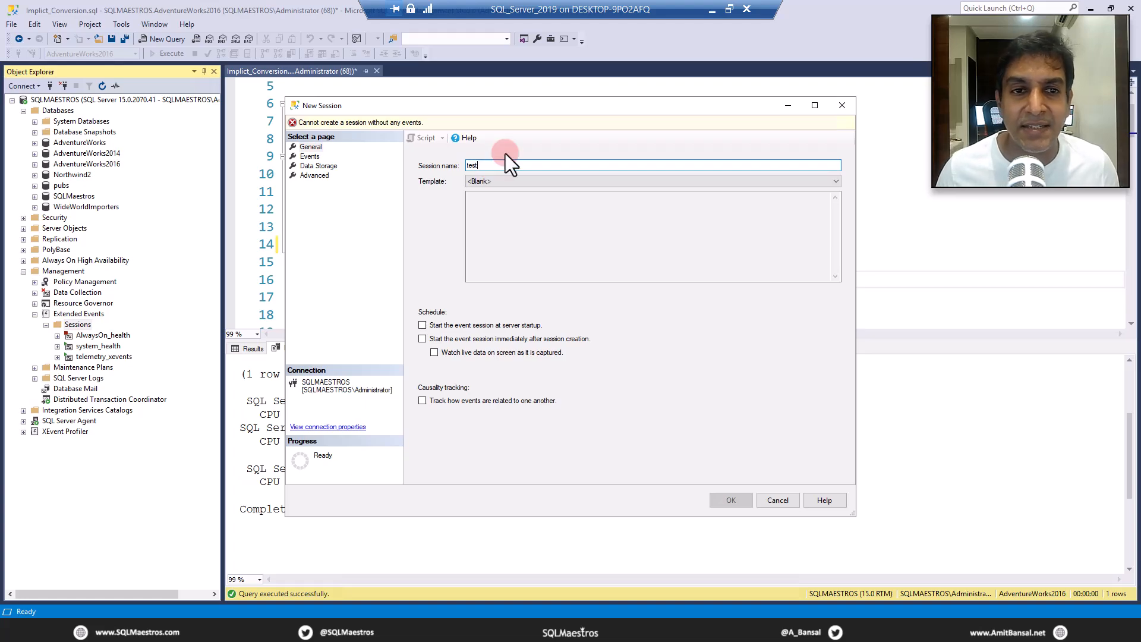
pyautogui.click(309, 155)
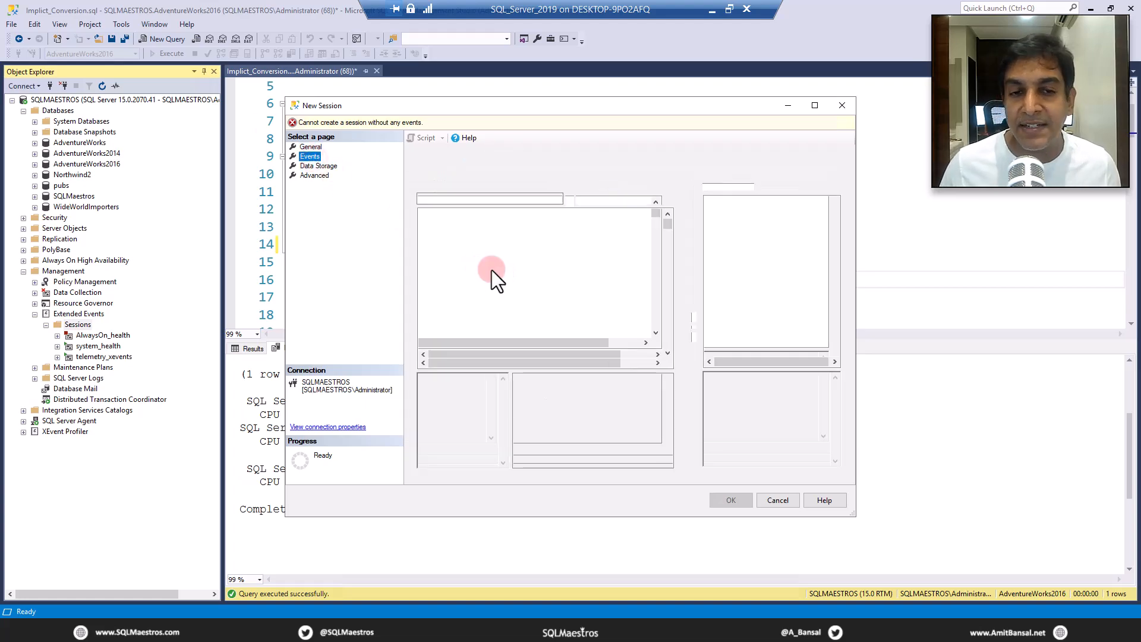
pyautogui.click(309, 155)
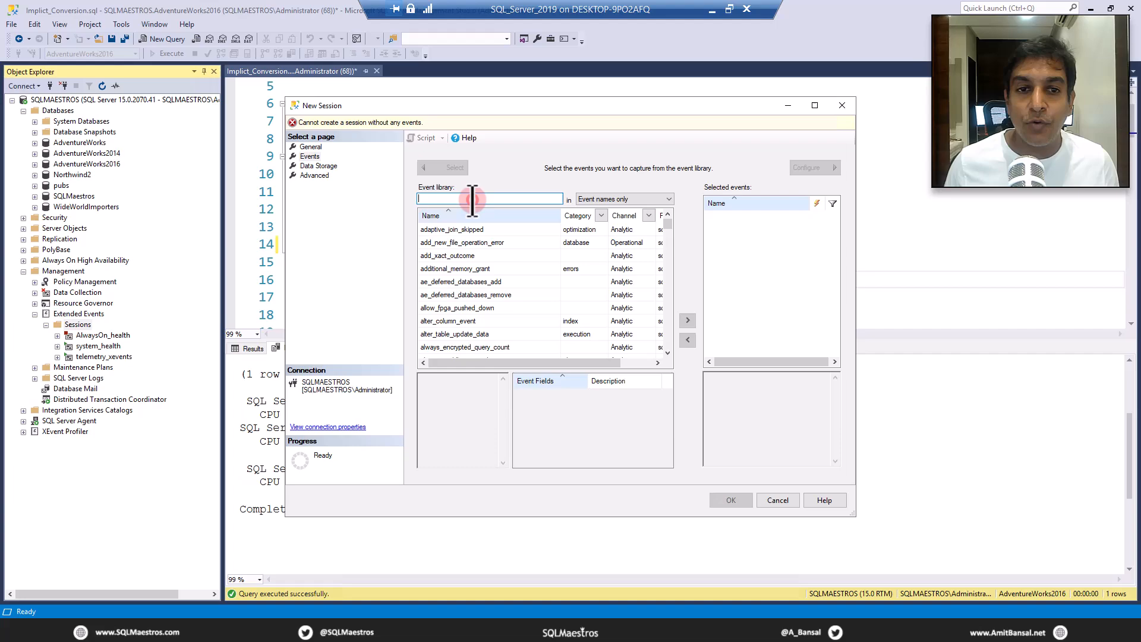
pyautogui.write('plan')
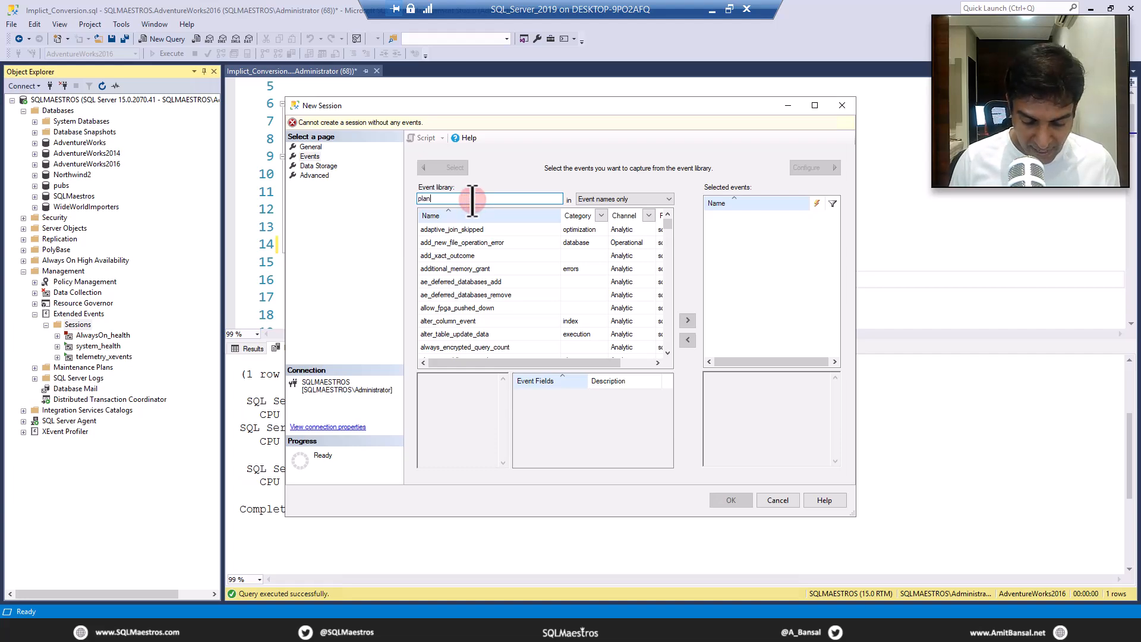
pyautogui.write('_aff')
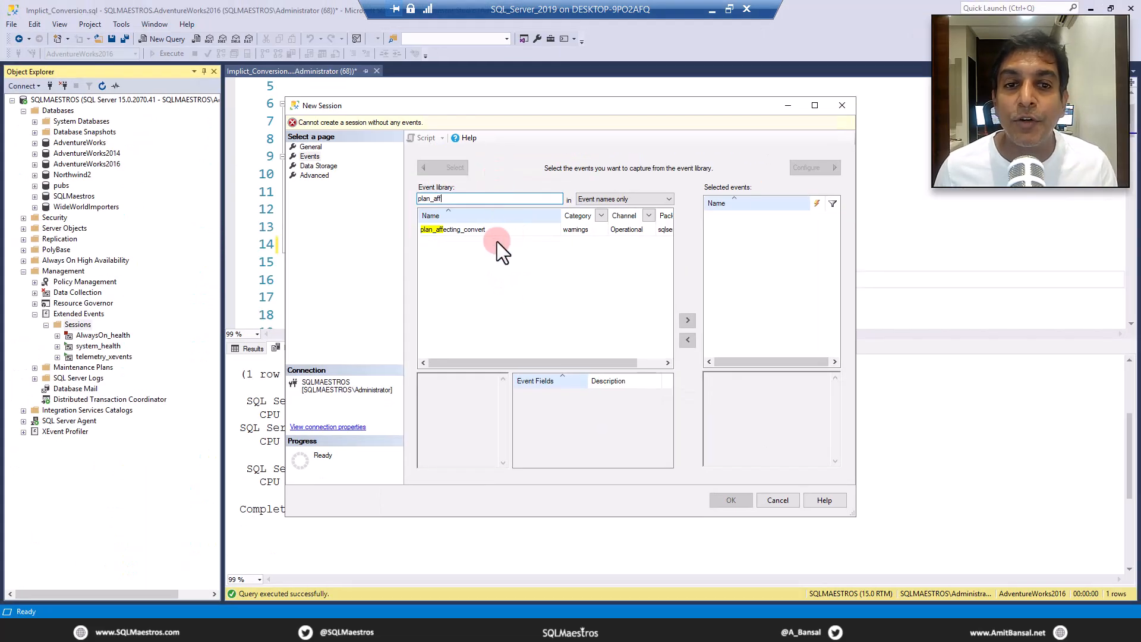
# Step: Add the plan_affecting_convert event and create the test session
pyautogui.click(453, 229)
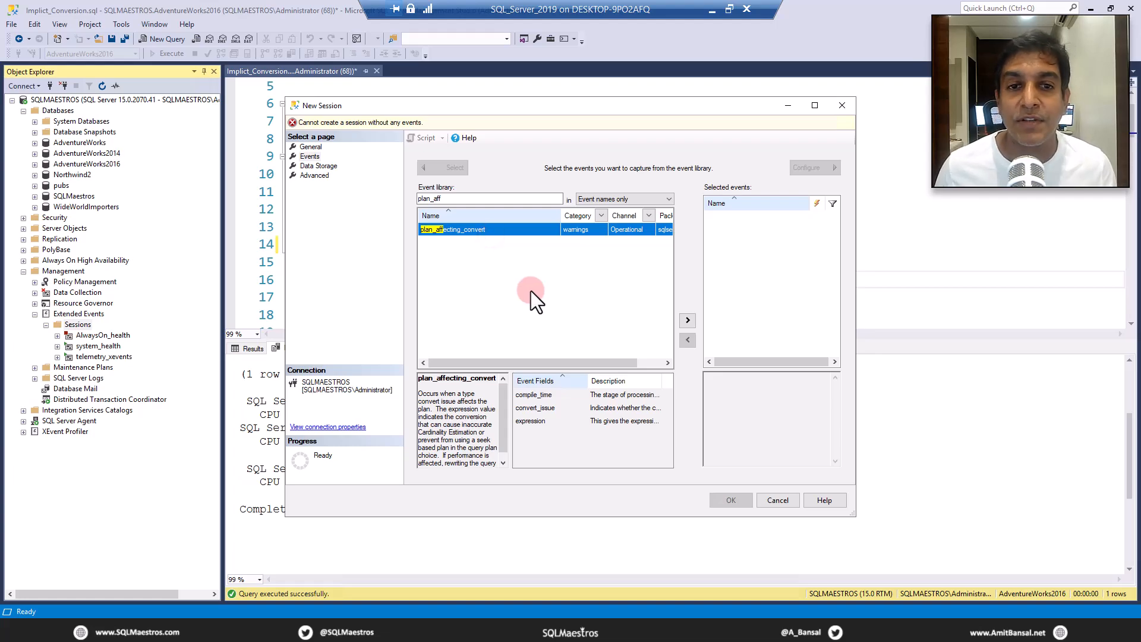
pyautogui.moveTo(685, 320)
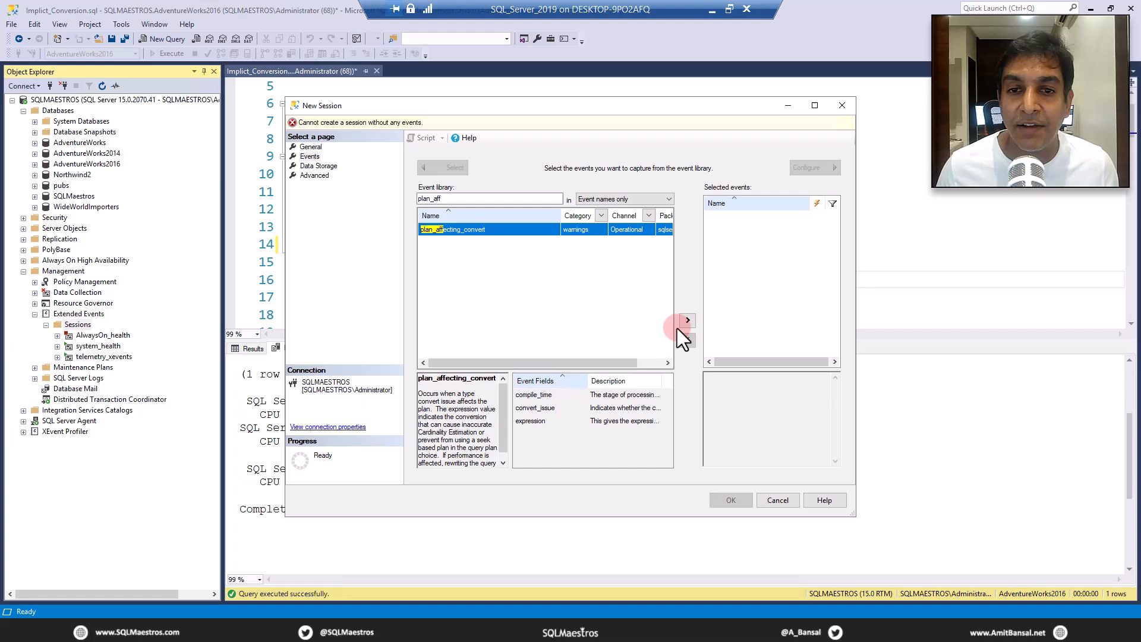
pyautogui.click(687, 320)
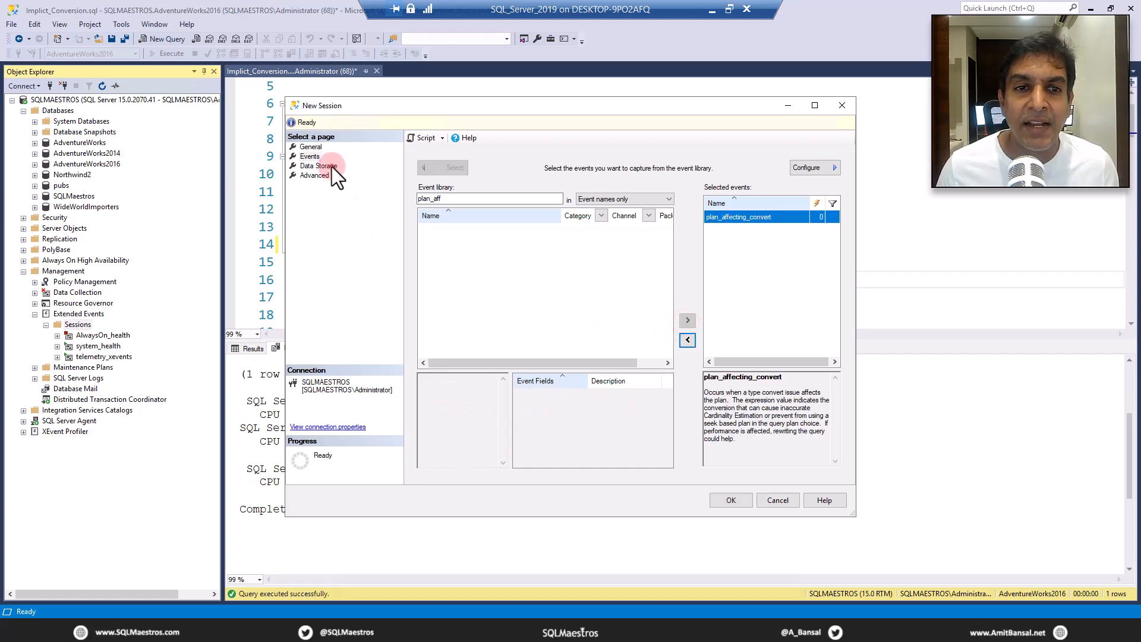
pyautogui.click(313, 176)
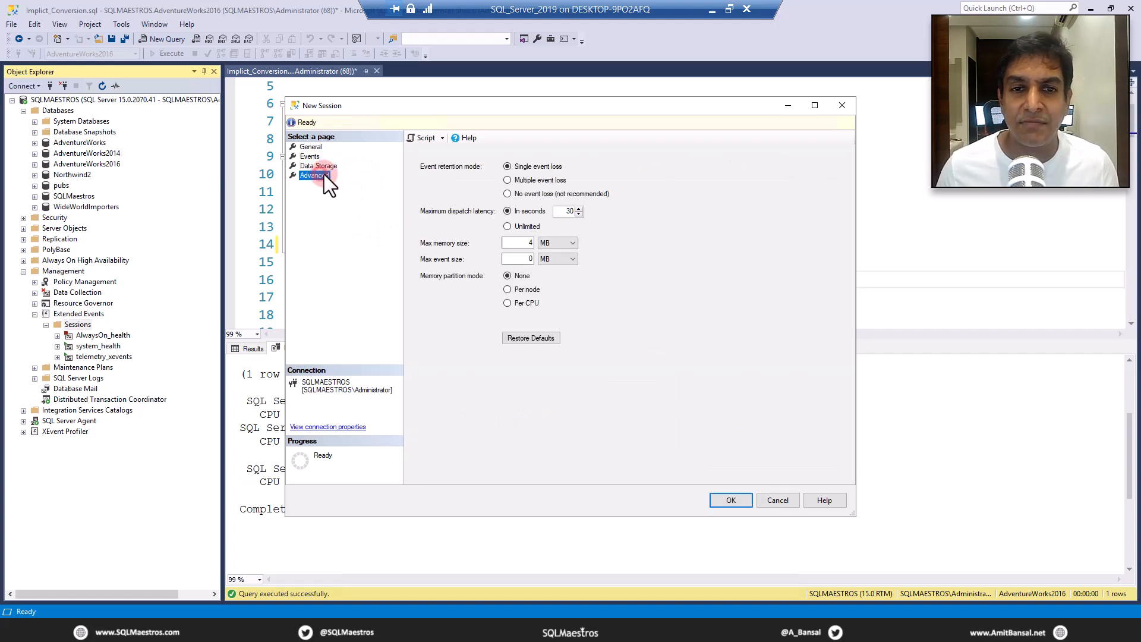
pyautogui.click(731, 500)
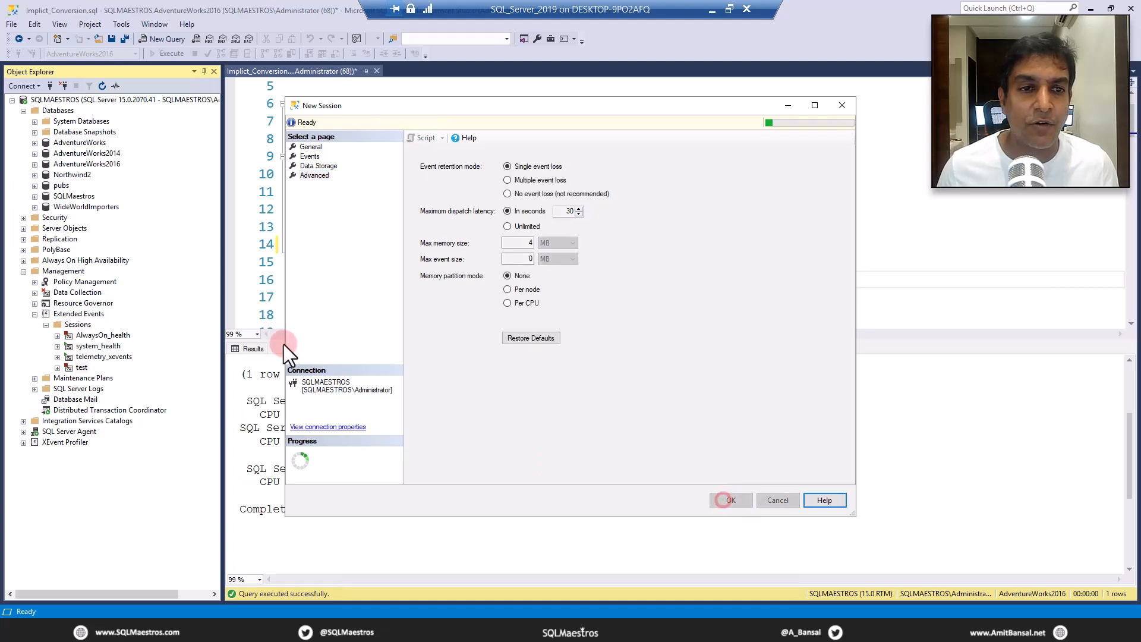
# Step: Watch live data for test, restore the N prefix on 'AW00029594' and rerun the query
pyautogui.rightClick(82, 367)
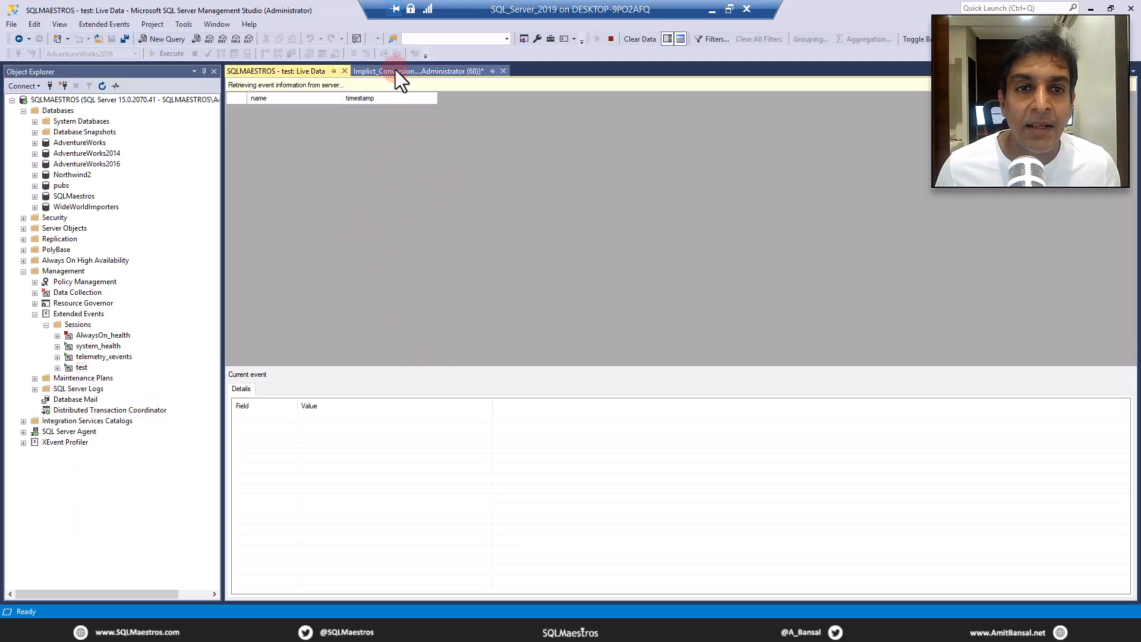
pyautogui.click(418, 71)
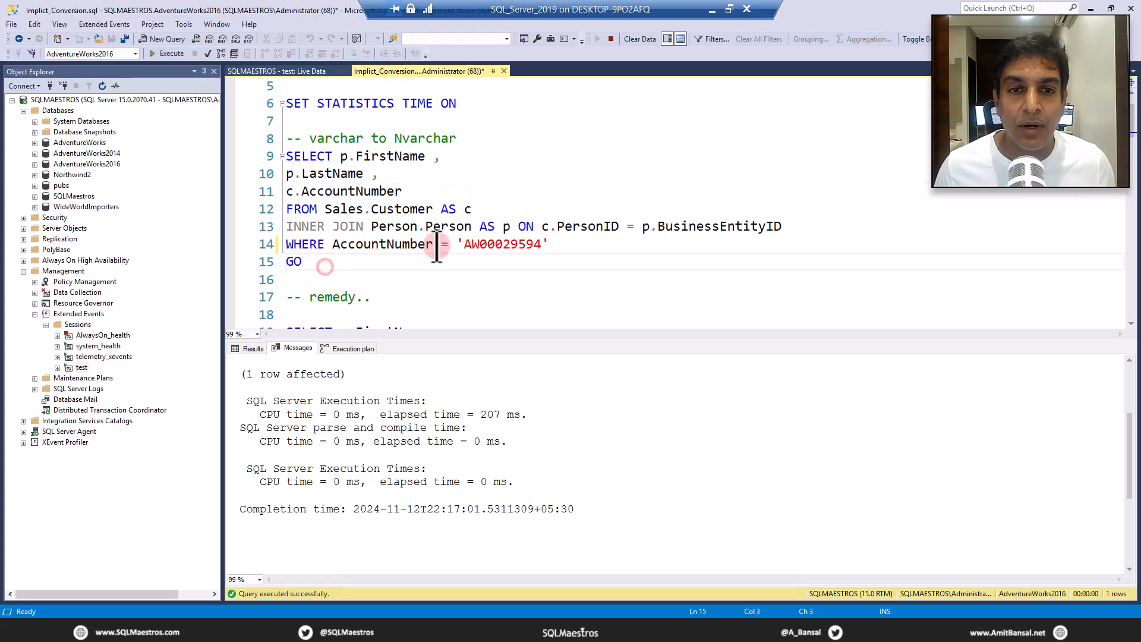
pyautogui.write('N')
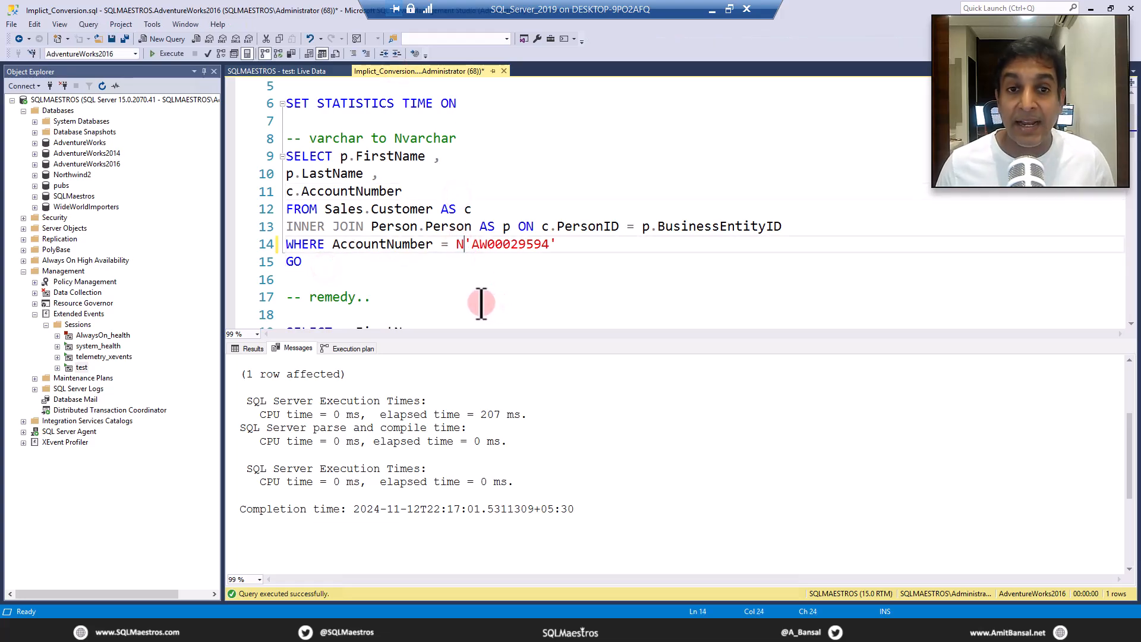
pyautogui.moveTo(286, 155); pyautogui.dragTo(302, 261)
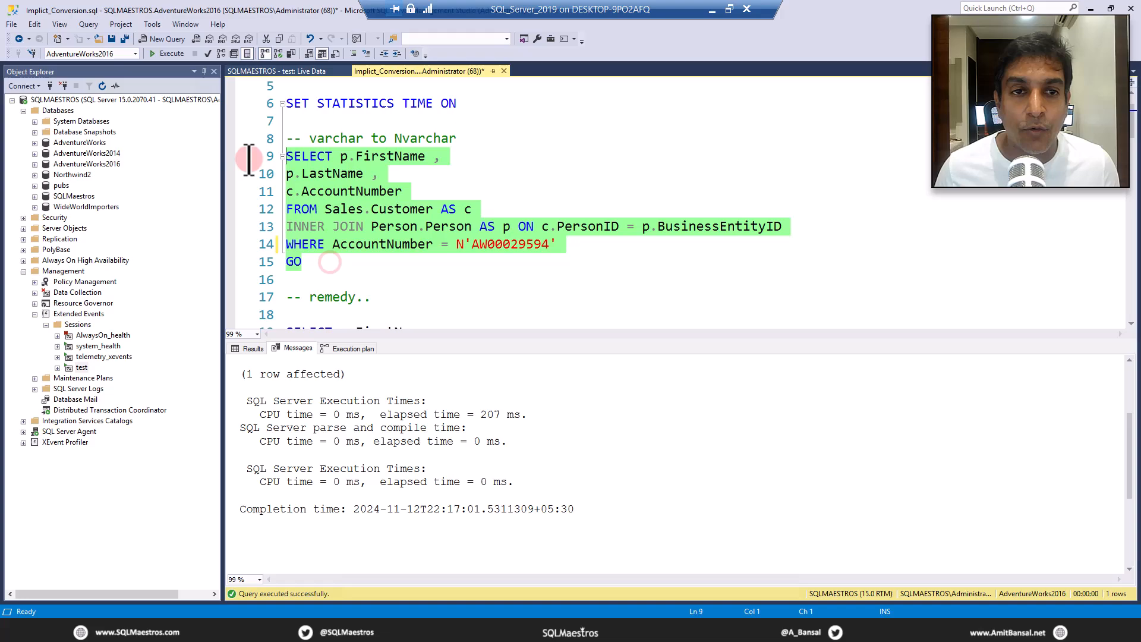
pyautogui.click(168, 53)
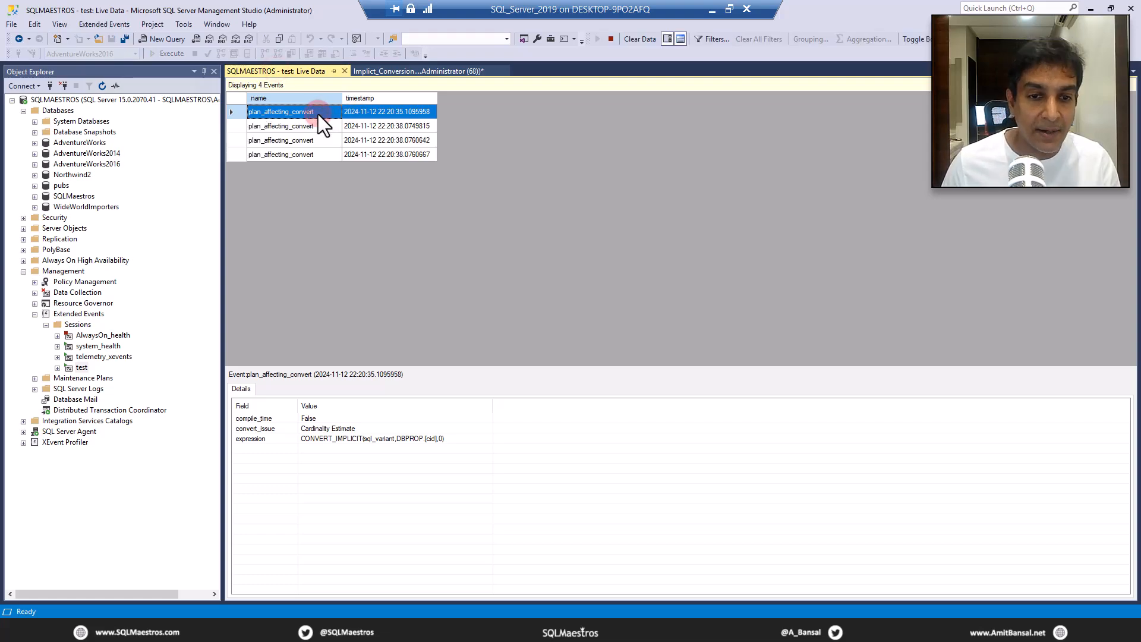
# Step: Inspect a captured event showing the Seek Plan issue with CONVERT_IMPLICIT(nvarchar(10),AccountNumber)
pyautogui.click(291, 154)
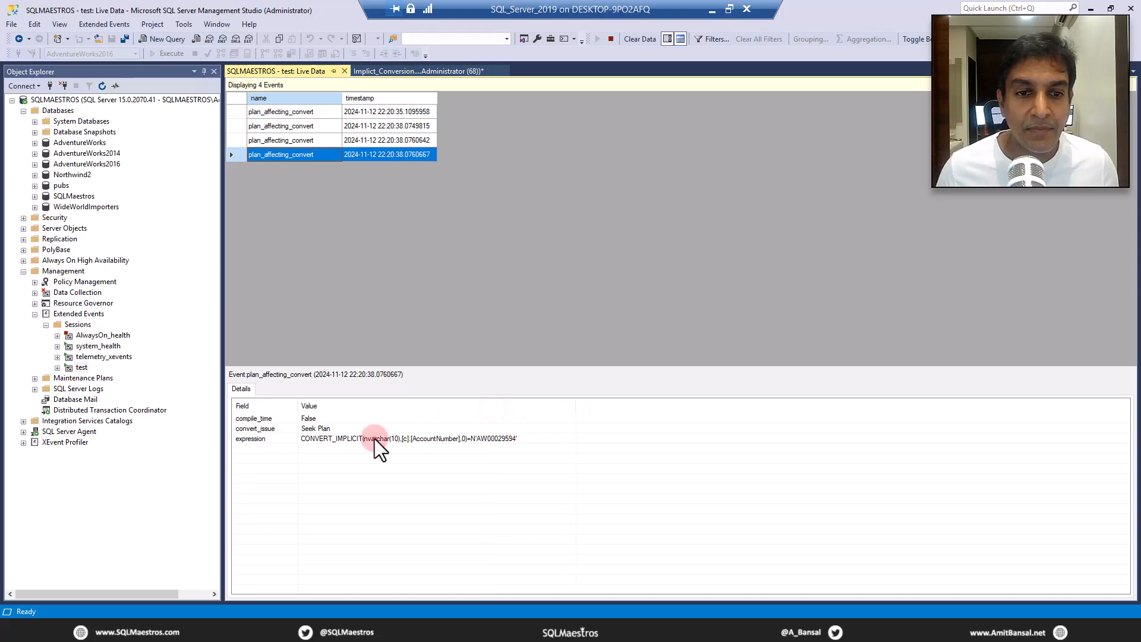
pyautogui.click(378, 438)
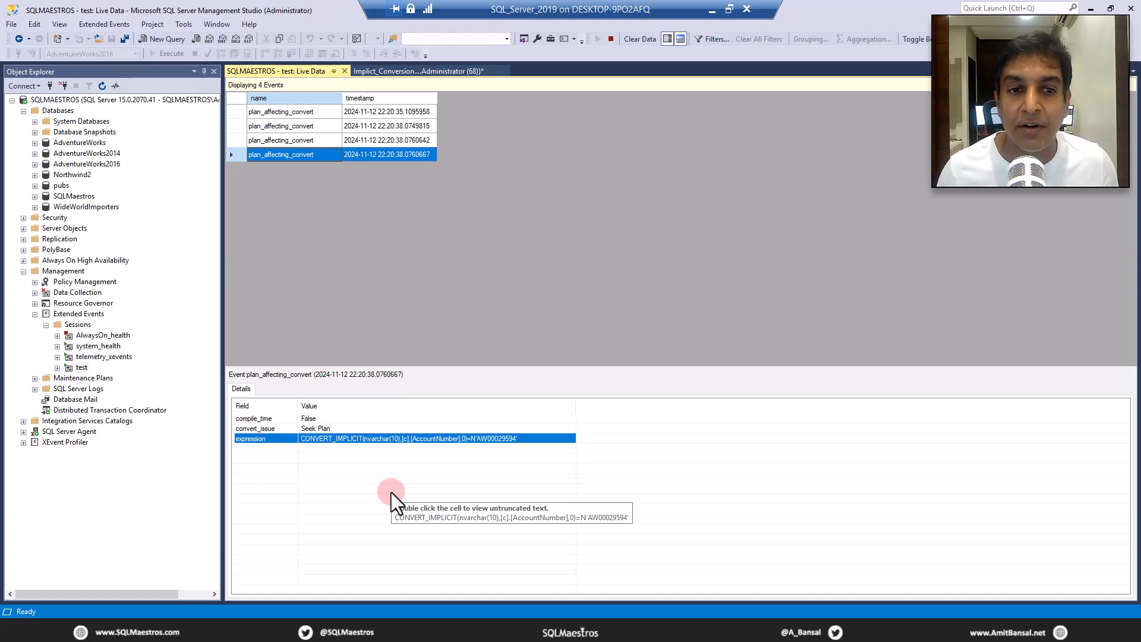
pyautogui.moveTo(393, 502)
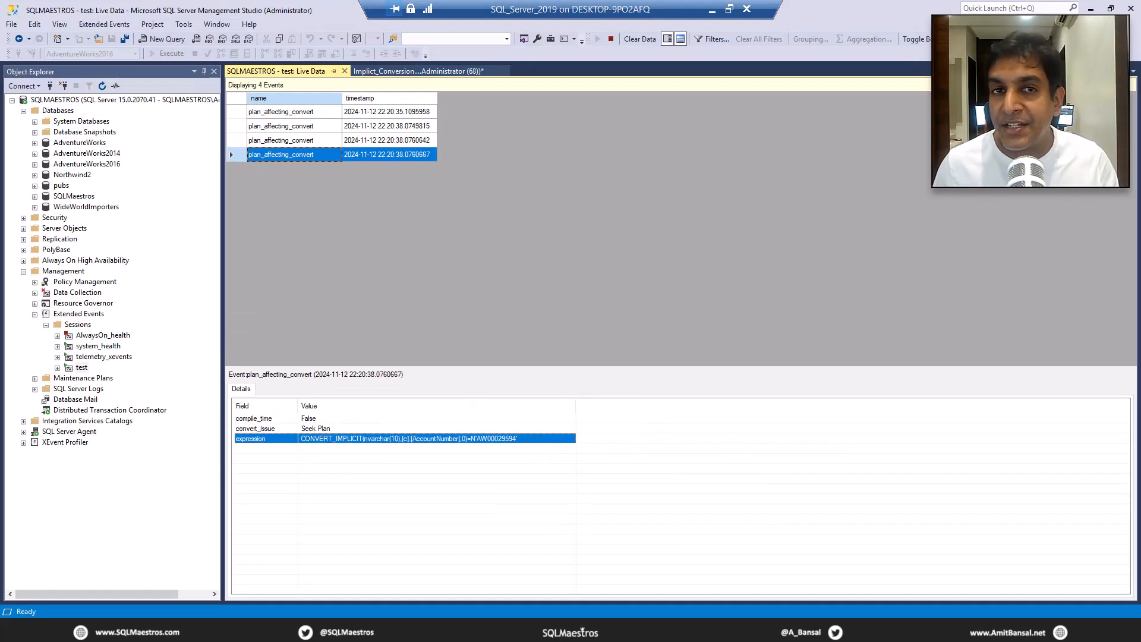
pyautogui.moveTo(297, 360)
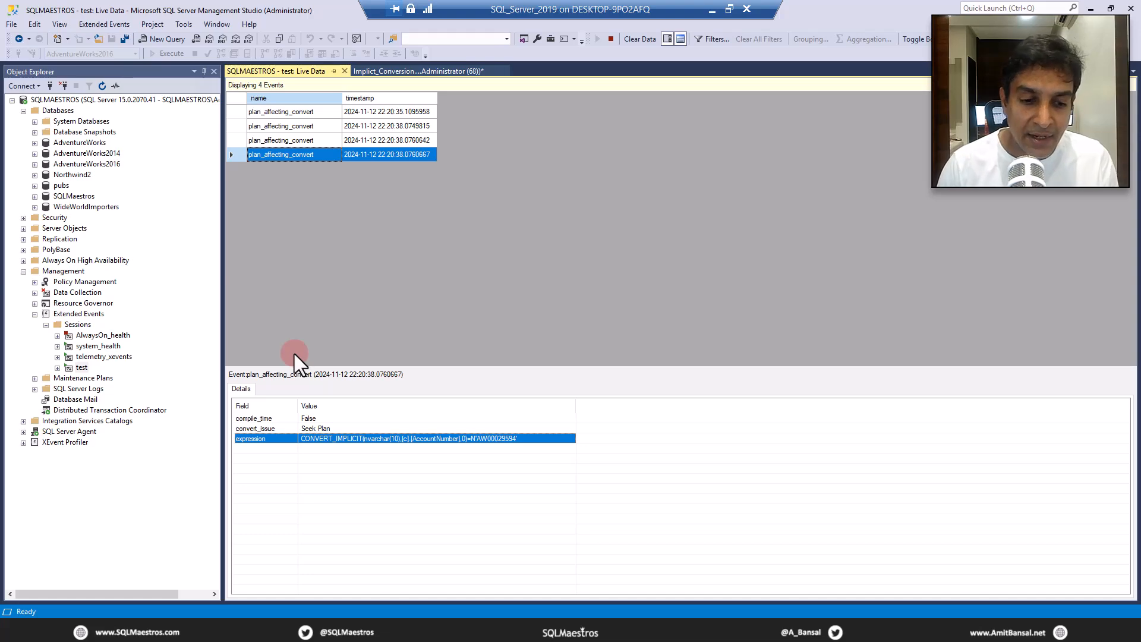